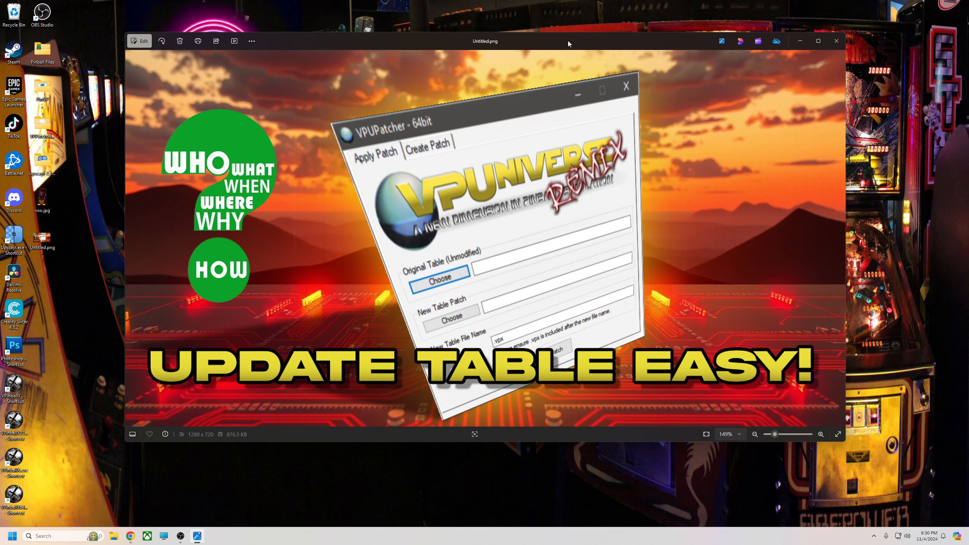
mouse_move(399, 237)
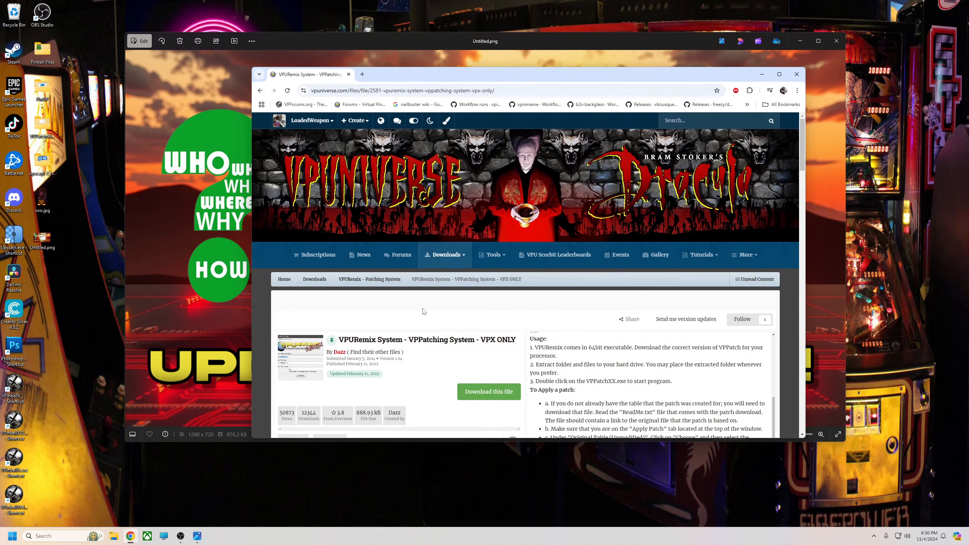
Scroll down the VPRemix patching system page to its usage and apply-a-patch instructions.
scroll("down", 3)
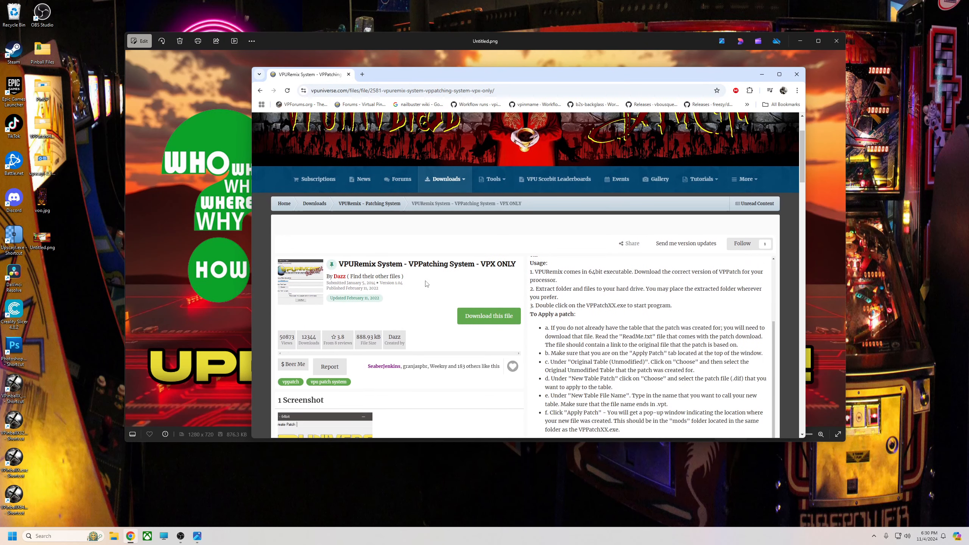
mouse_move(465, 299)
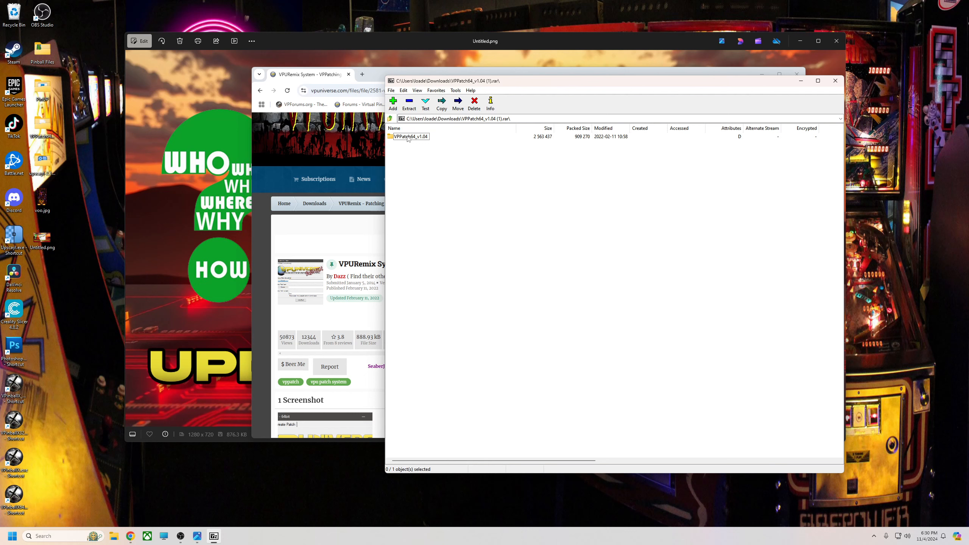
Extract the VPPatch64_v1.04 folder from the archive to the Desktop.
left_click(410, 137)
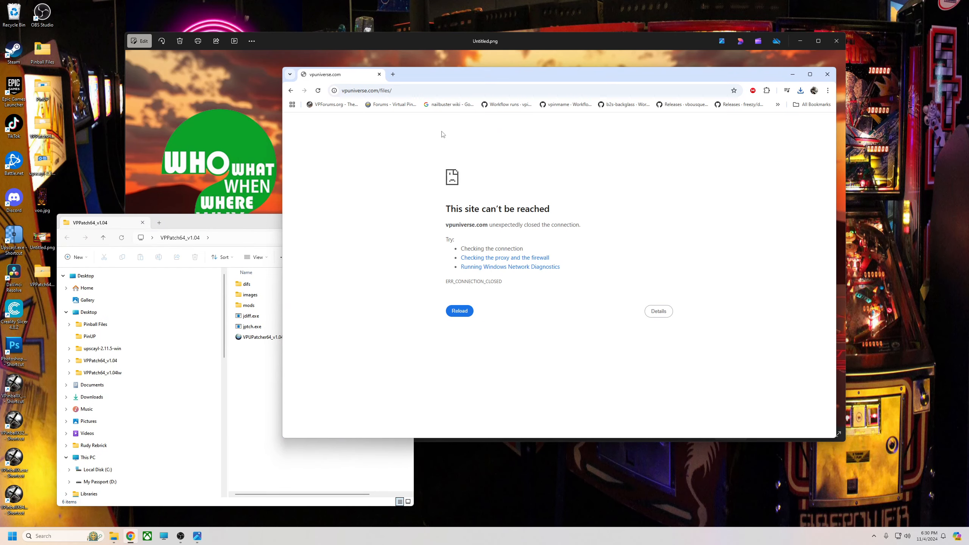
Reload VPUniverse, go to Downloads and reach the Rescue 911 Cabinet Mod file page.
left_click(391, 104)
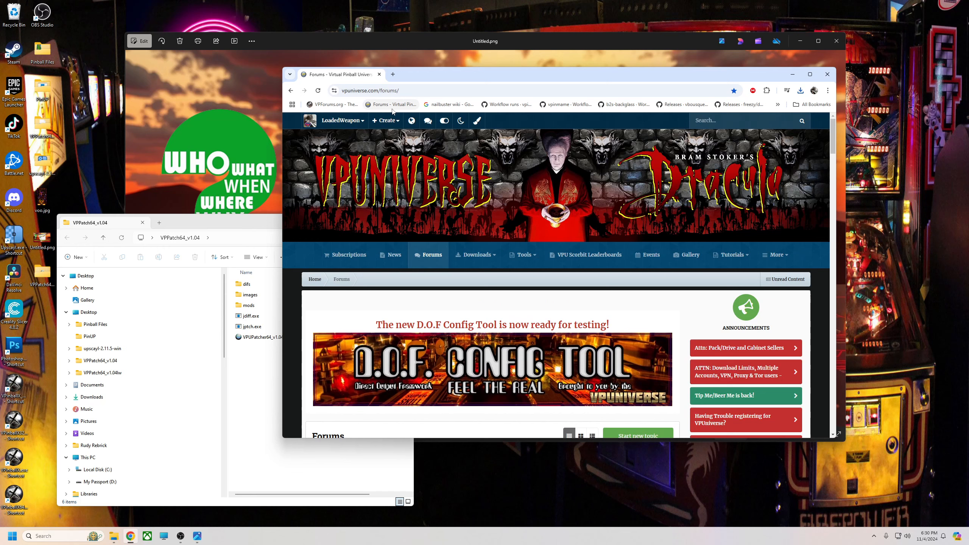
left_click(476, 254)
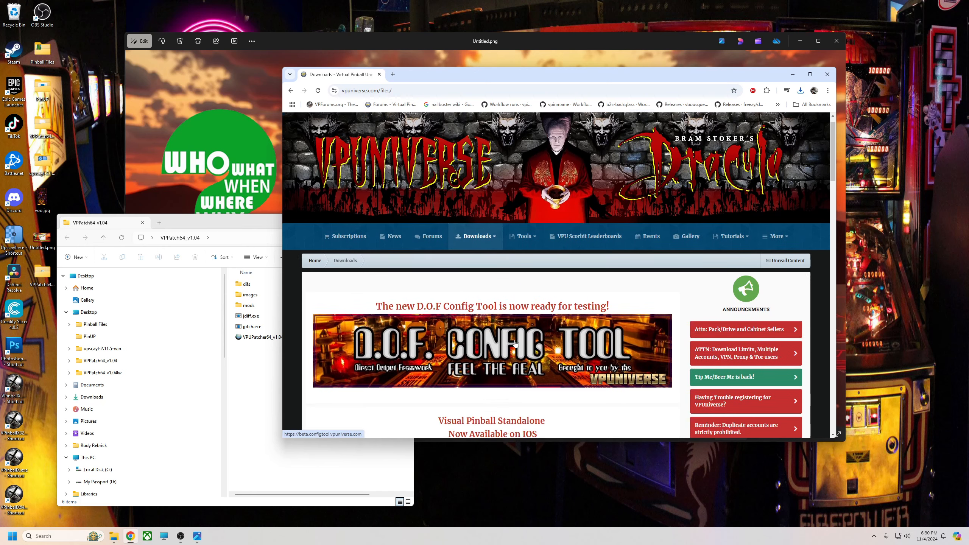
scroll("down", 3)
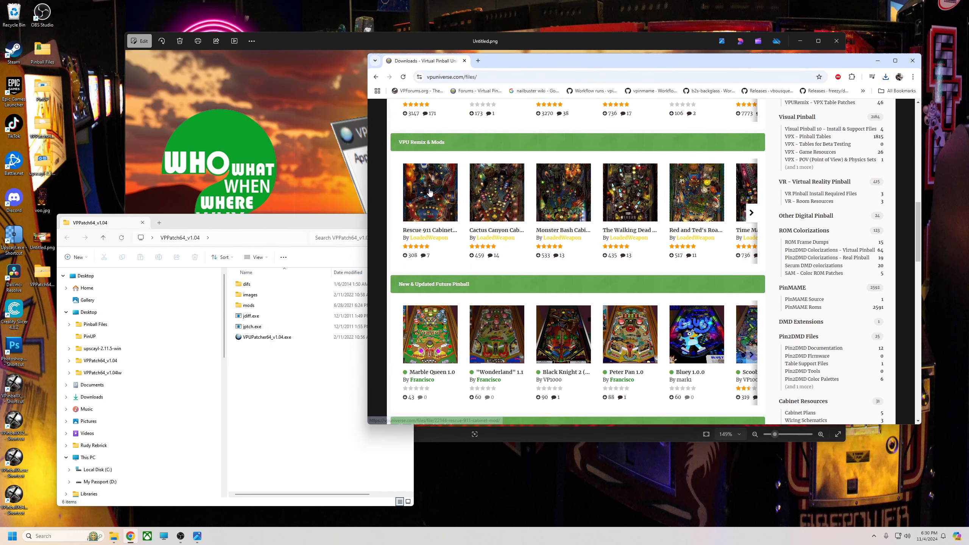
mouse_move(429, 197)
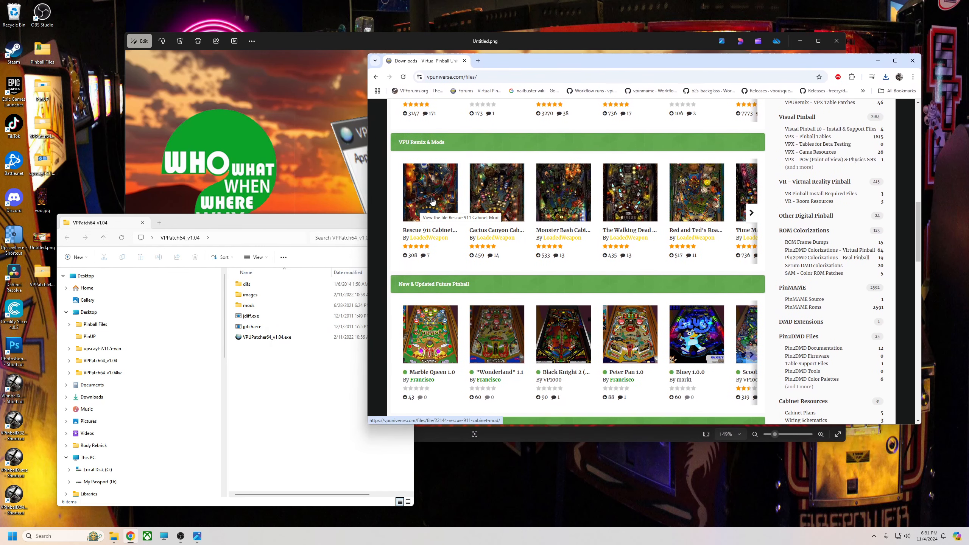
left_click(429, 192)
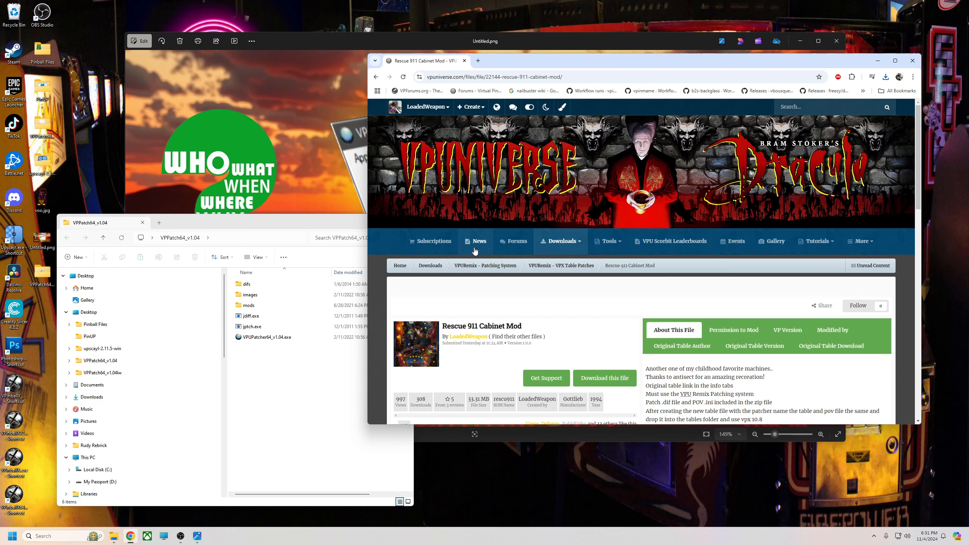
scroll("down", 3)
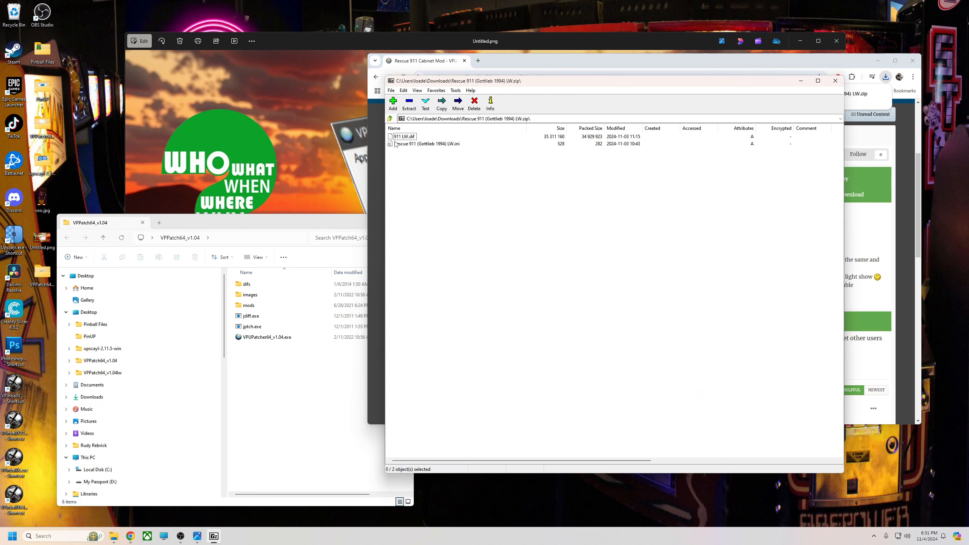
mouse_move(432, 144)
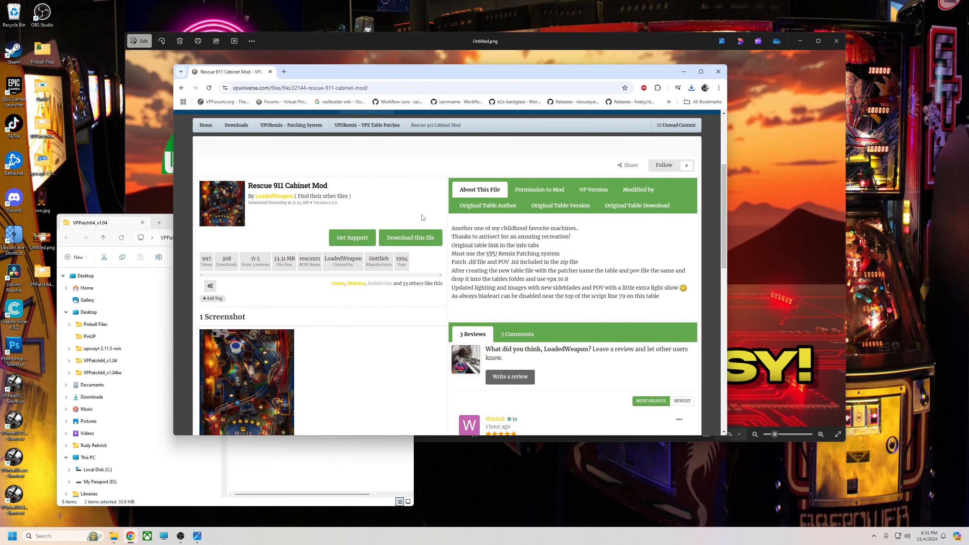
mouse_move(637, 205)
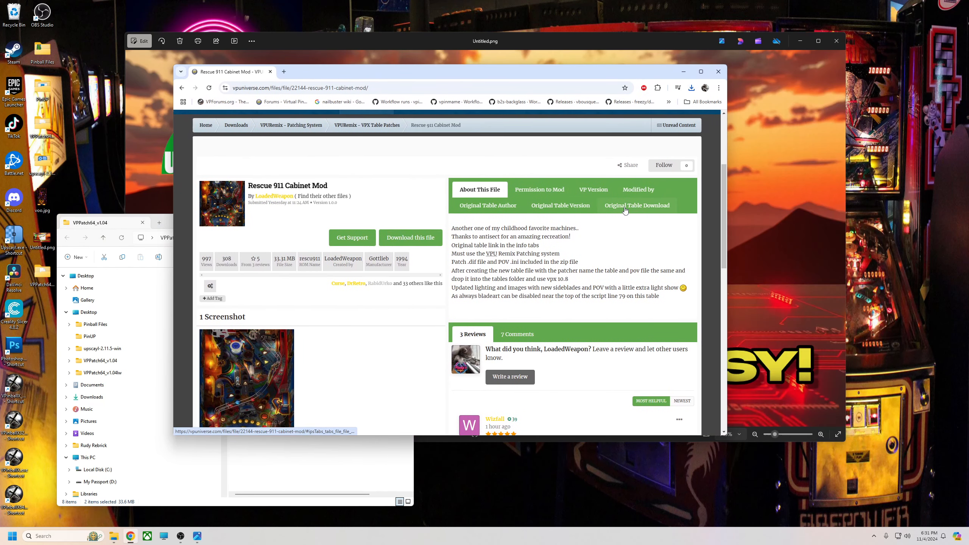
Show the Original Table Download link to Rescue 911 (Gottlieb, 1994).
left_click(636, 205)
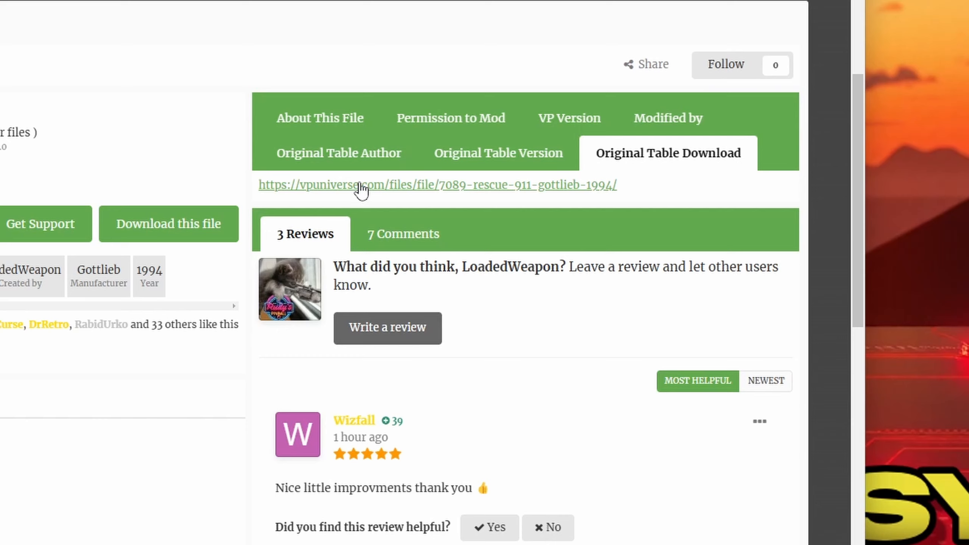
mouse_move(364, 191)
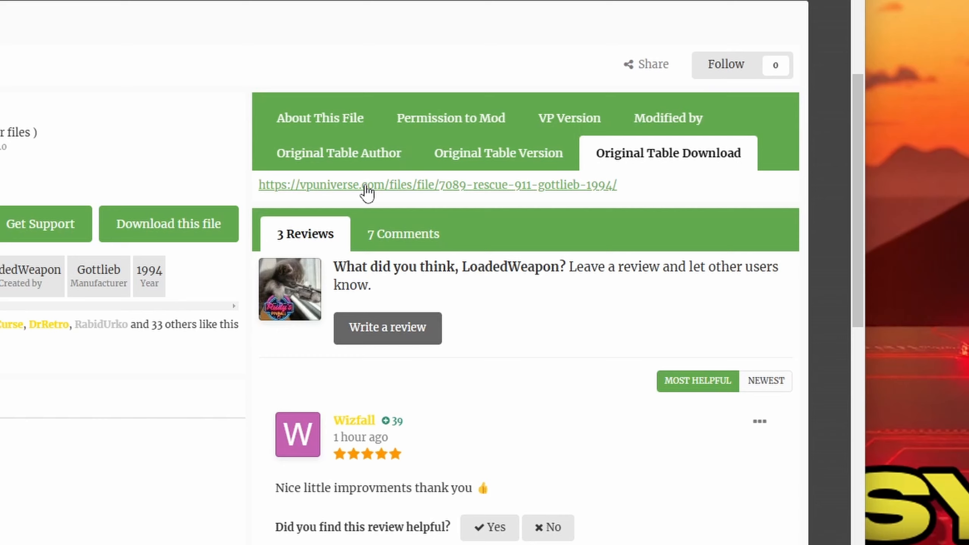
mouse_move(395, 210)
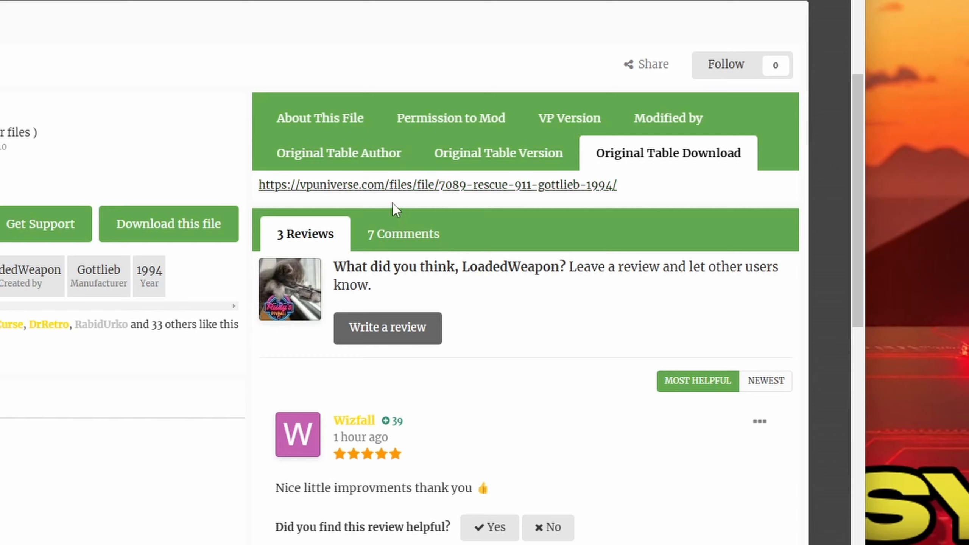
mouse_move(395, 192)
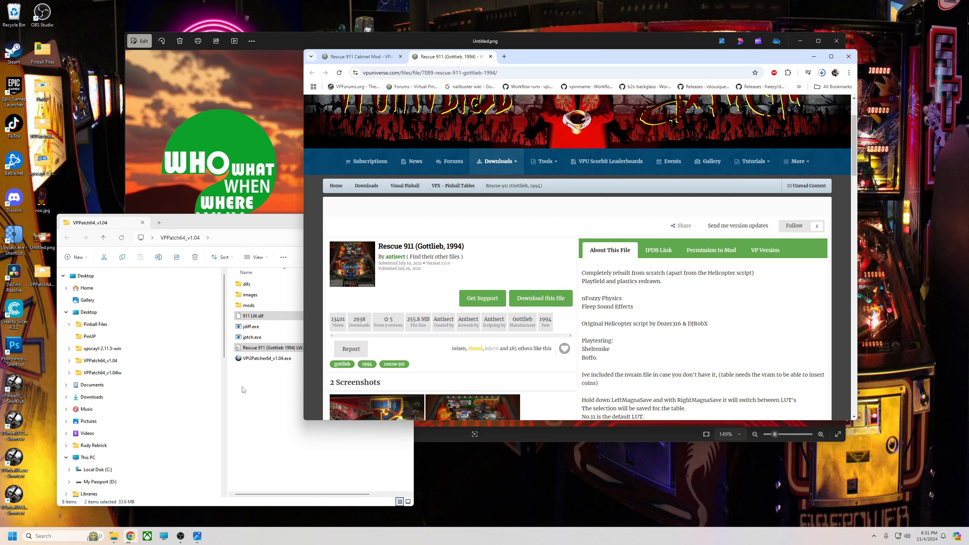
mouse_move(278, 385)
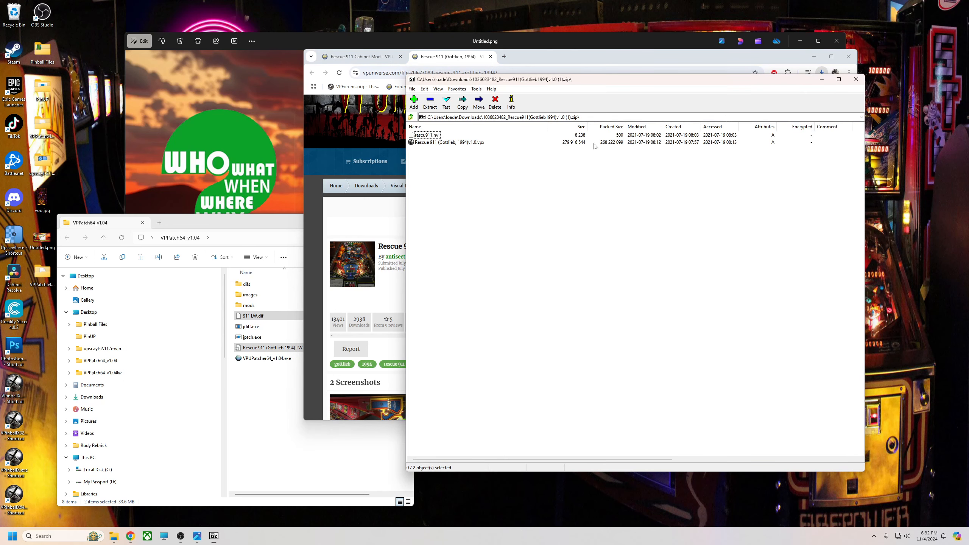
Move the Rescue 911 (Gottlieb, 1994)v1.0.vpx from the archive into the VPPatch64_v1.04 folder.
left_click(447, 143)
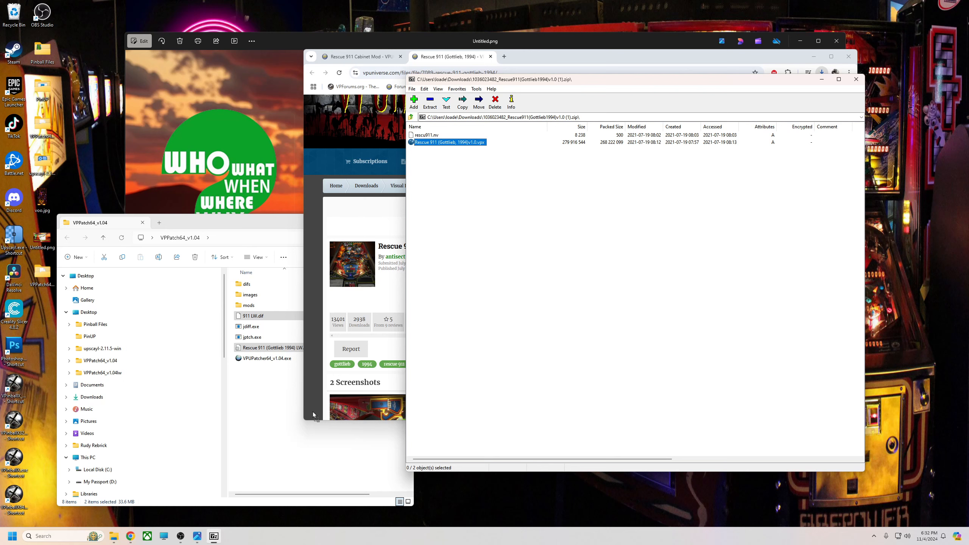
left_click(275, 358)
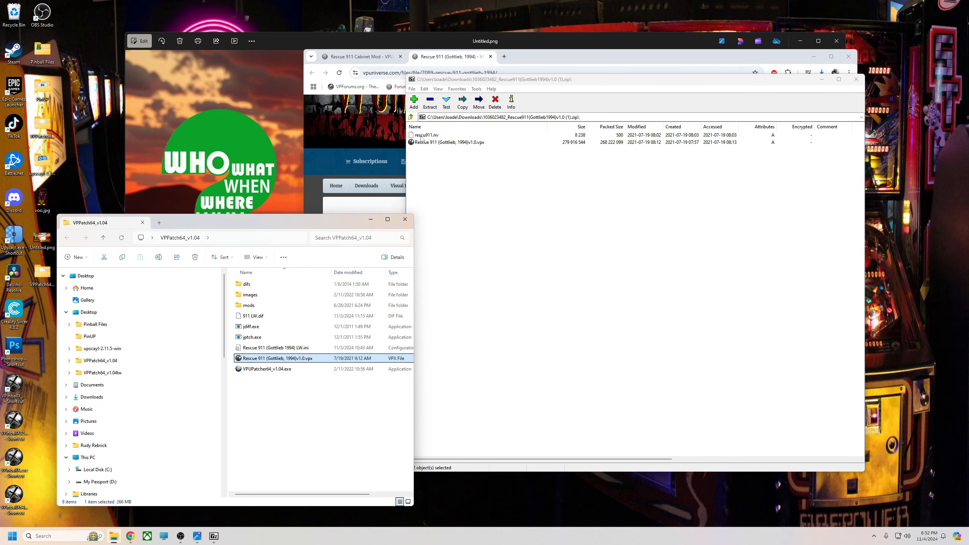
mouse_move(146, 530)
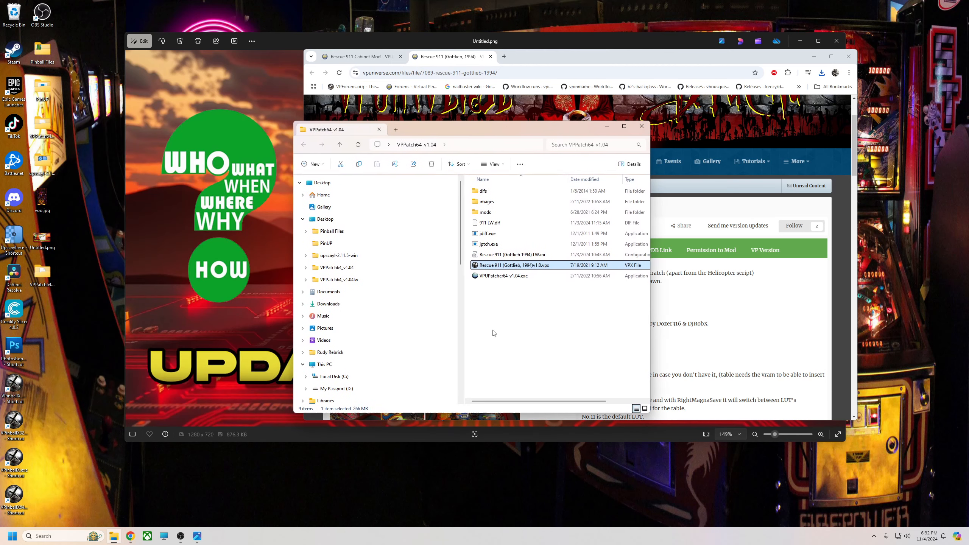
Launch VPUPatcher and load the original Rescue 911 (Gottlieb, 1994)v1.0.vpx table.
double_click(503, 275)
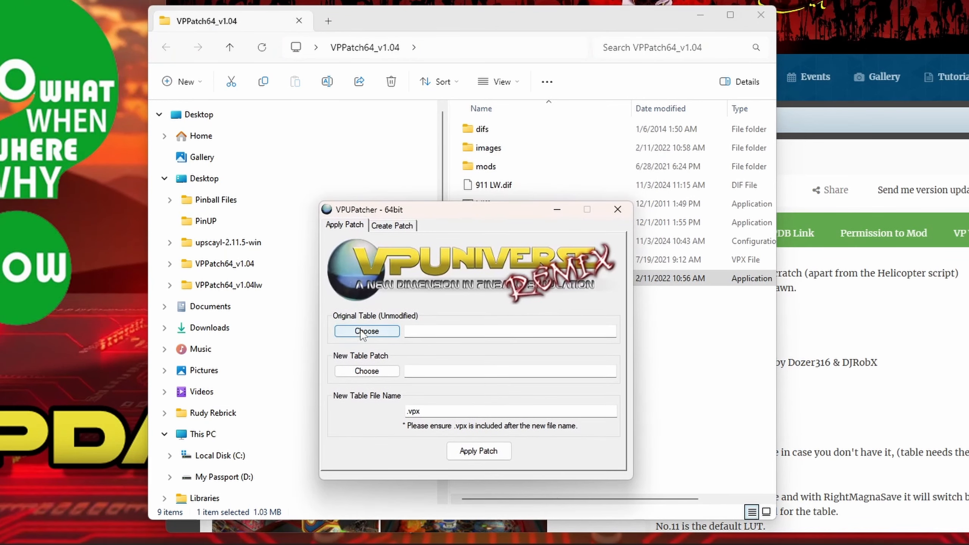
left_click(366, 331)
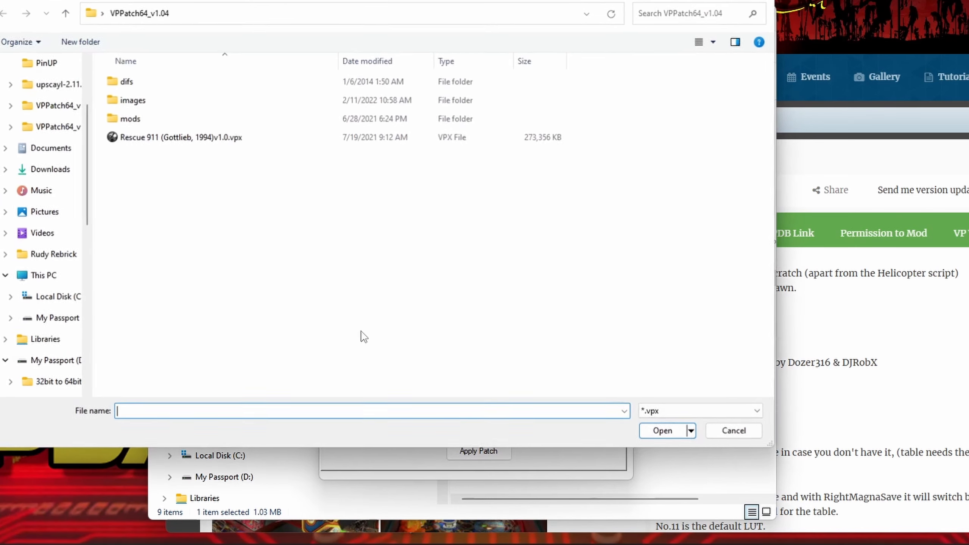
left_click(180, 137)
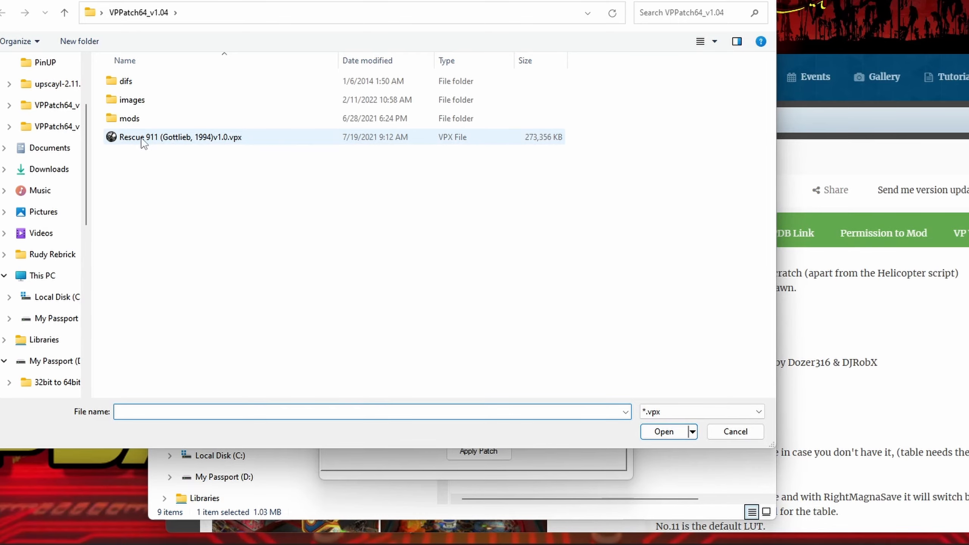
left_click(663, 431)
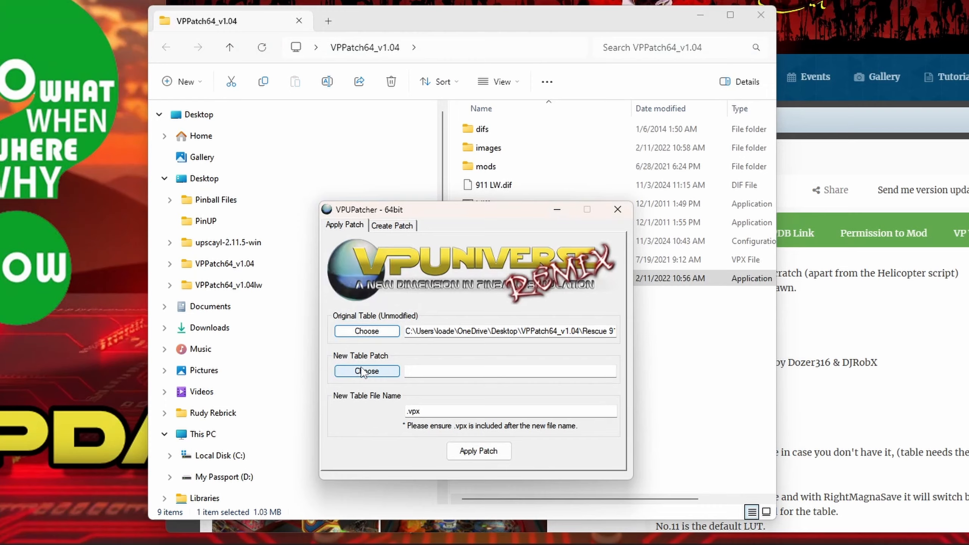
Load 911 LW.dif as the table patch.
left_click(366, 371)
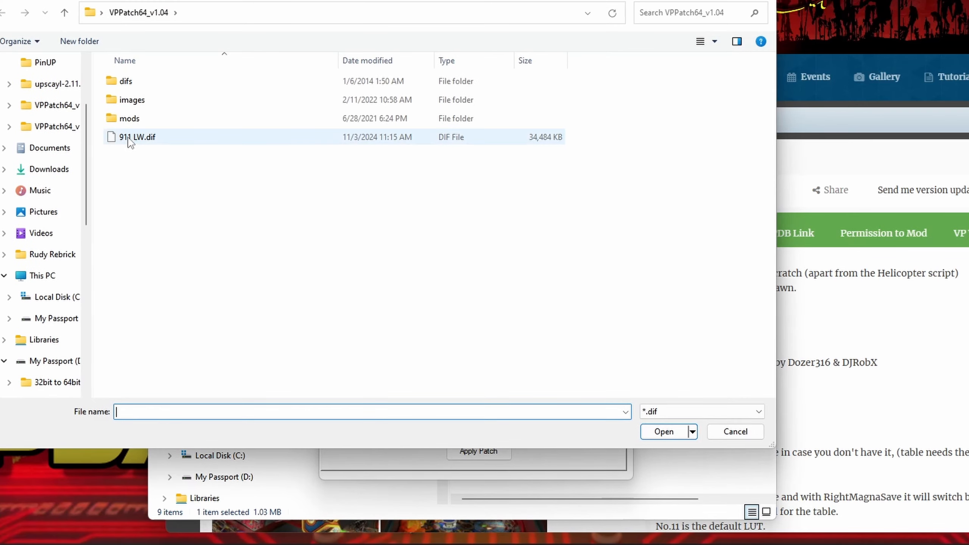
left_click(137, 136)
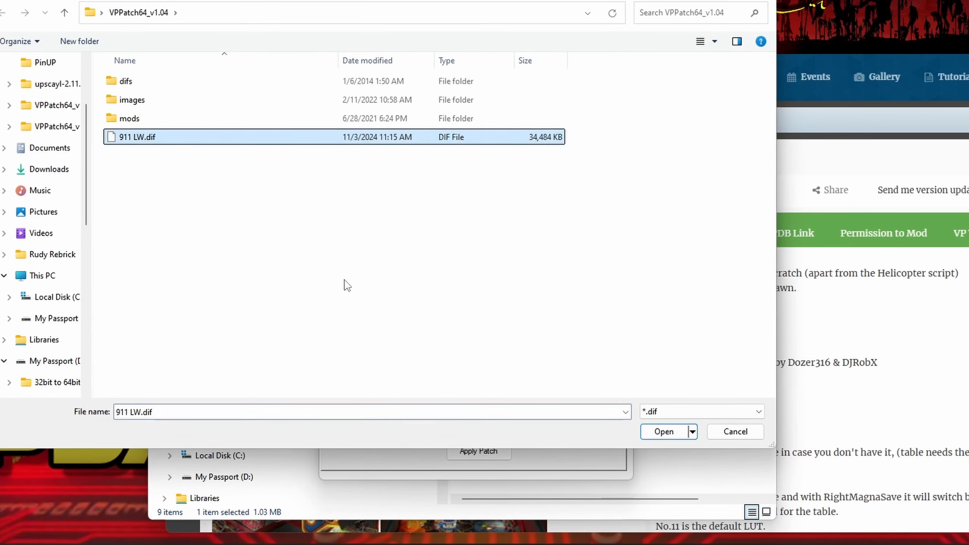
left_click(663, 432)
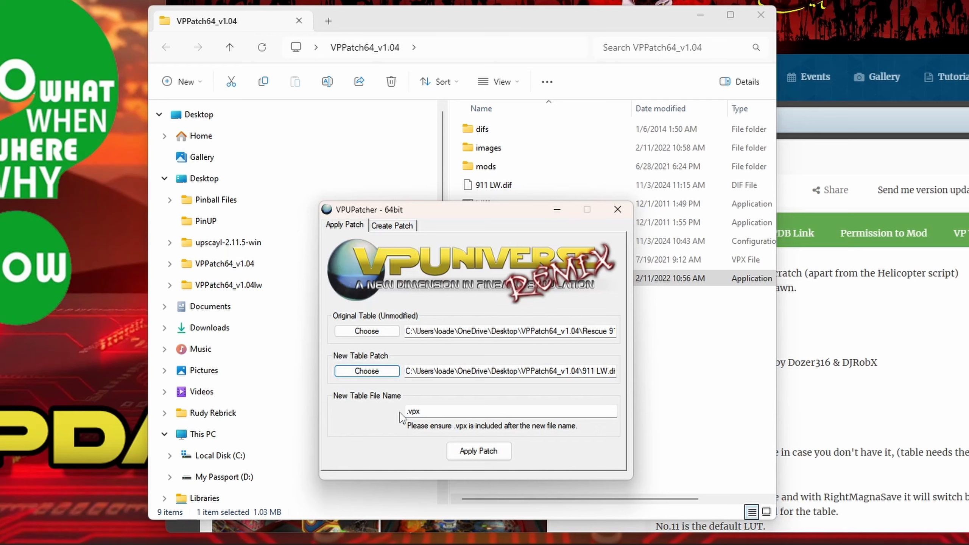
mouse_move(462, 224)
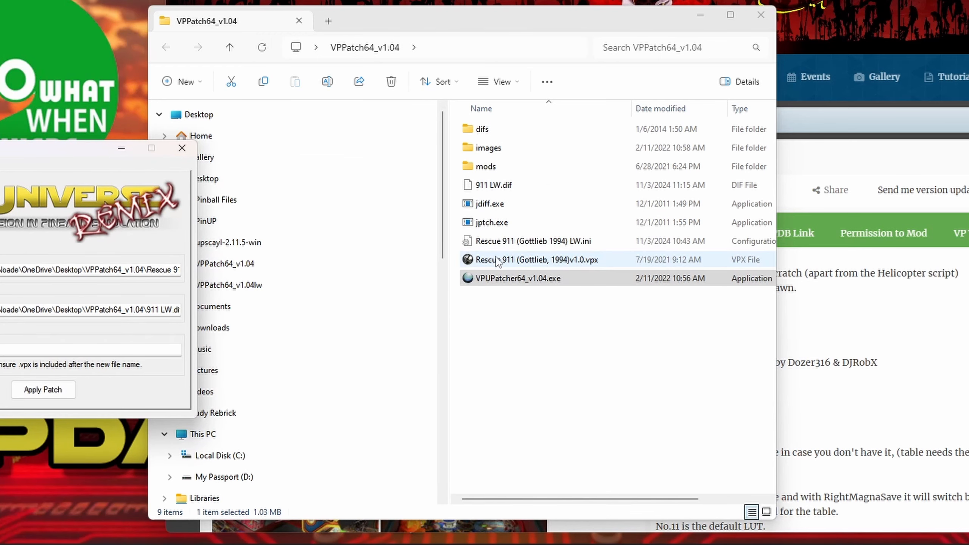
Copy the original table's file name from its Properties for the new table name.
right_click(536, 259)
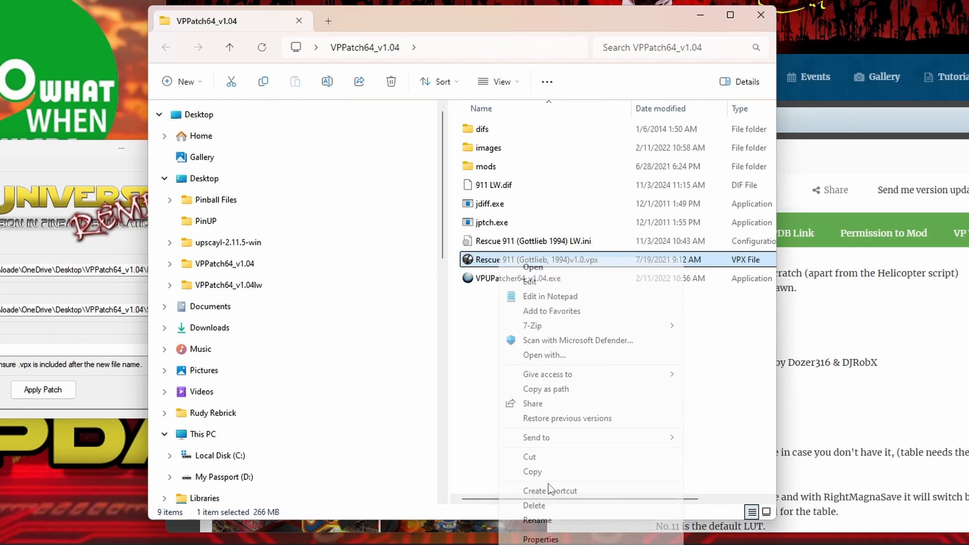
left_click(539, 539)
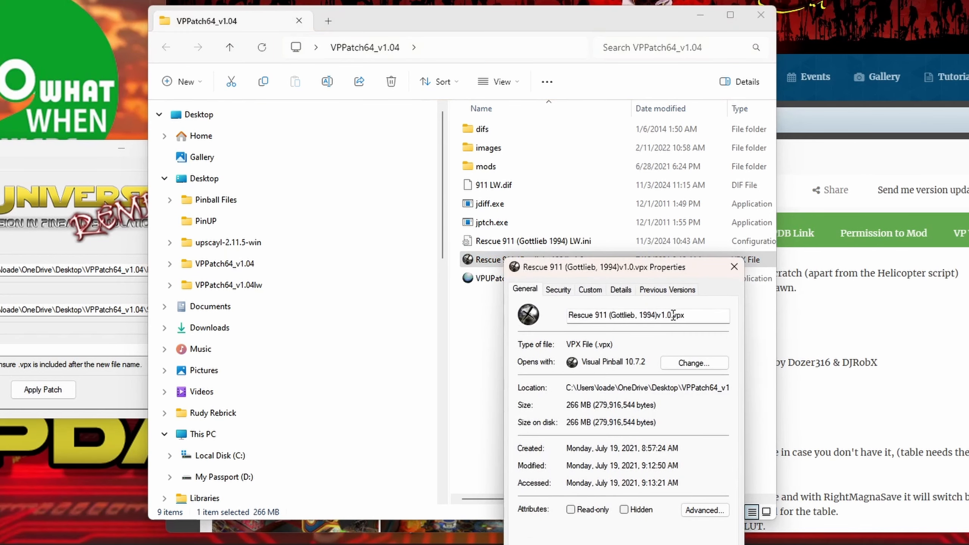
right_click(645, 315)
type("Rescue 911 (Gottlieb, 1994) LW.vpx")
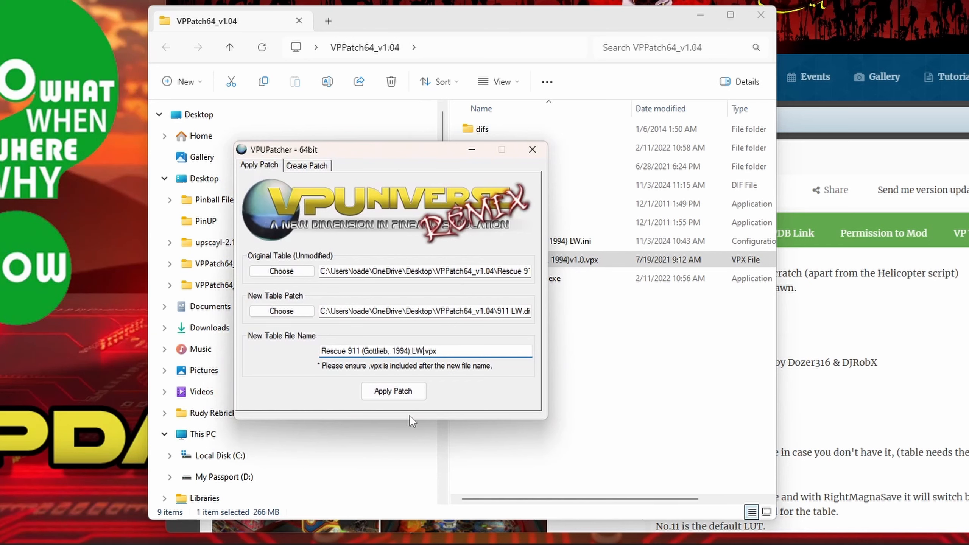
mouse_move(394, 391)
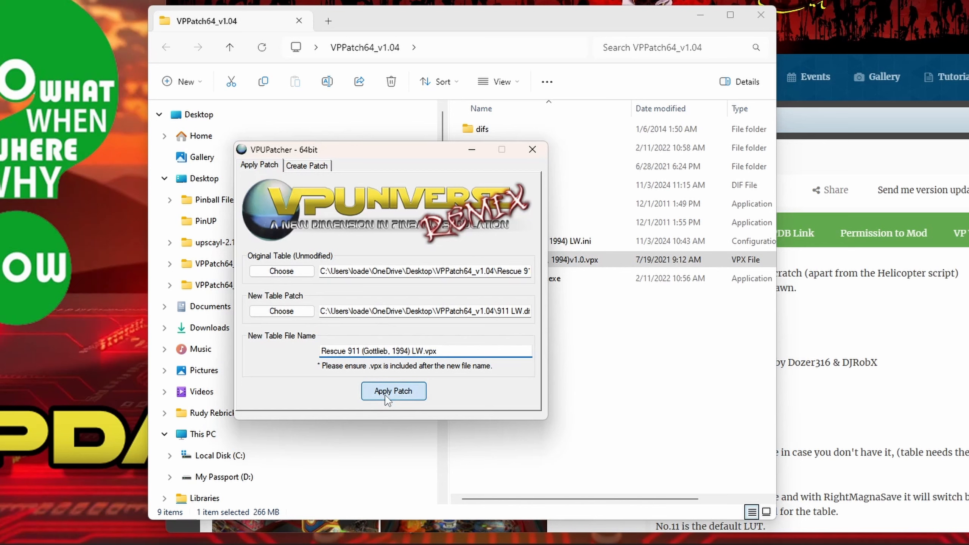
Apply the patch to create Rescue 911 (Gottlieb, 1994) LW.vpx in the mods folder.
left_click(393, 390)
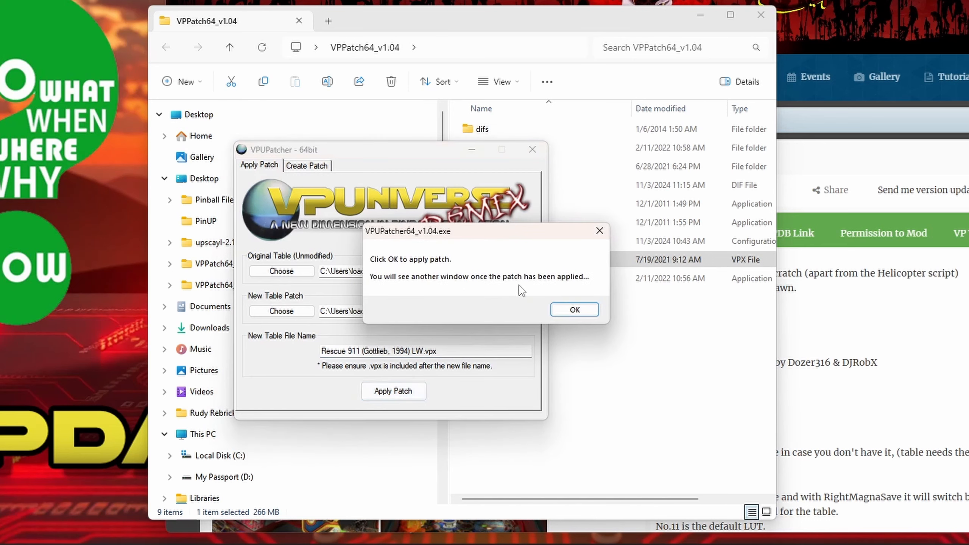
left_click(573, 309)
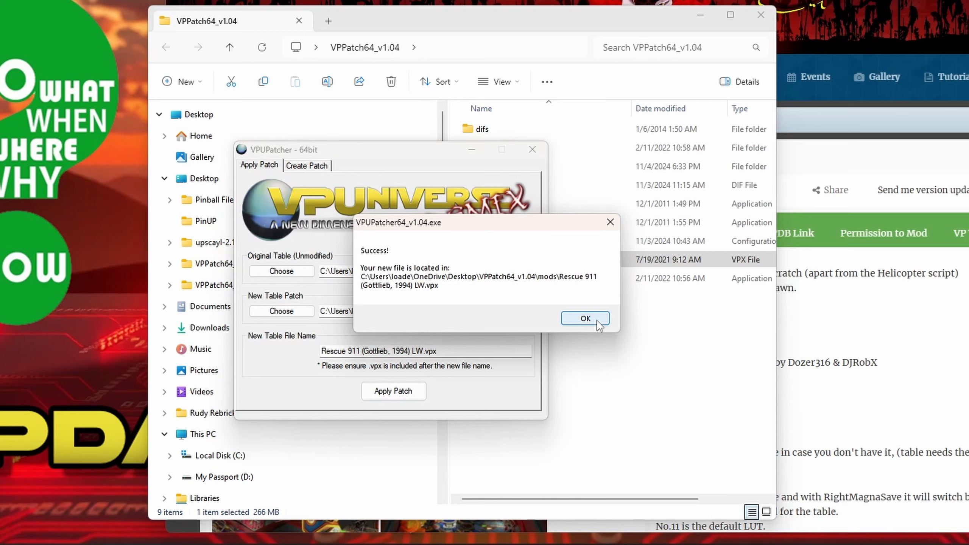
Dismiss the success notice and return to the VPPatch64_v1.04 folder window.
left_click(584, 318)
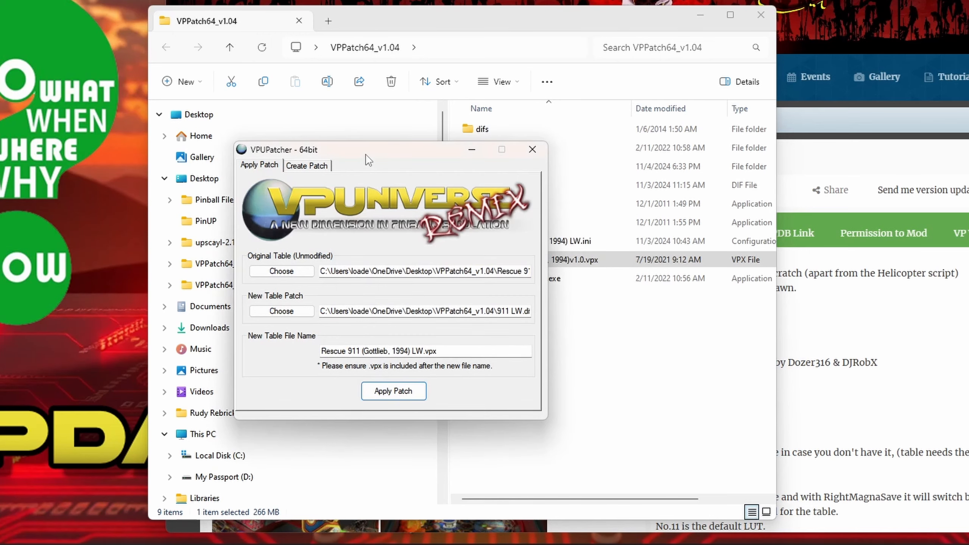
left_click(530, 149)
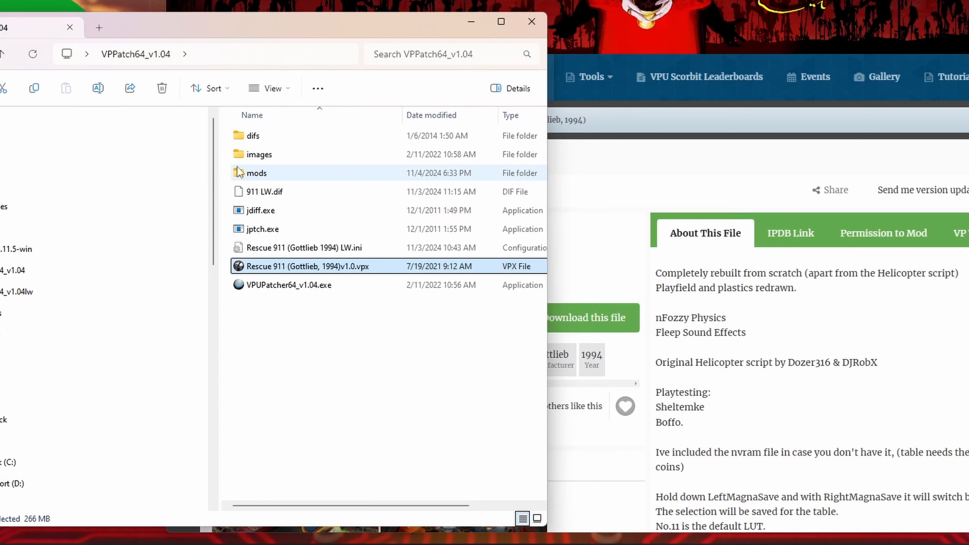
mouse_move(256, 173)
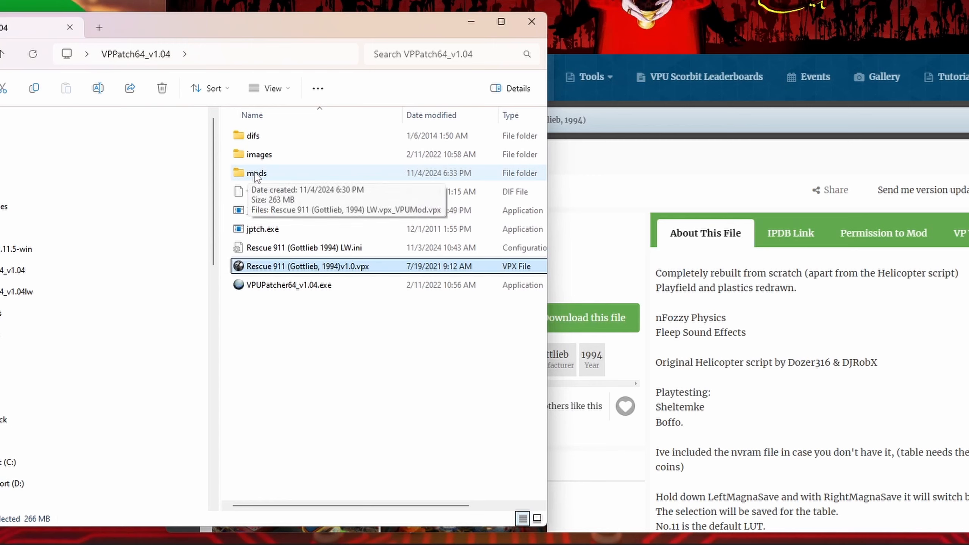
Rename the _VPUMod.vpx in the mods folder to Rescue 911 (Gottlieb, 1994) LW.vpx.
left_click(256, 172)
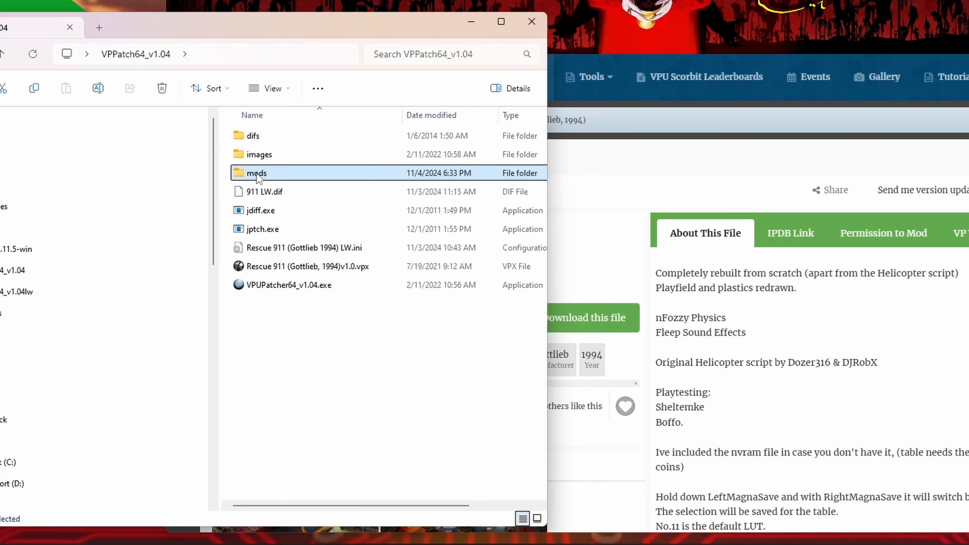
double_click(256, 173)
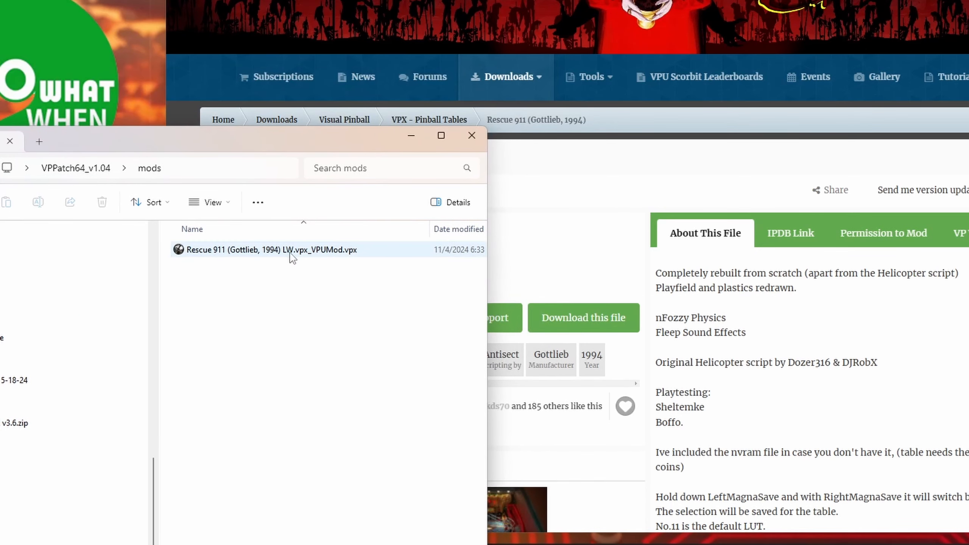
mouse_move(298, 254)
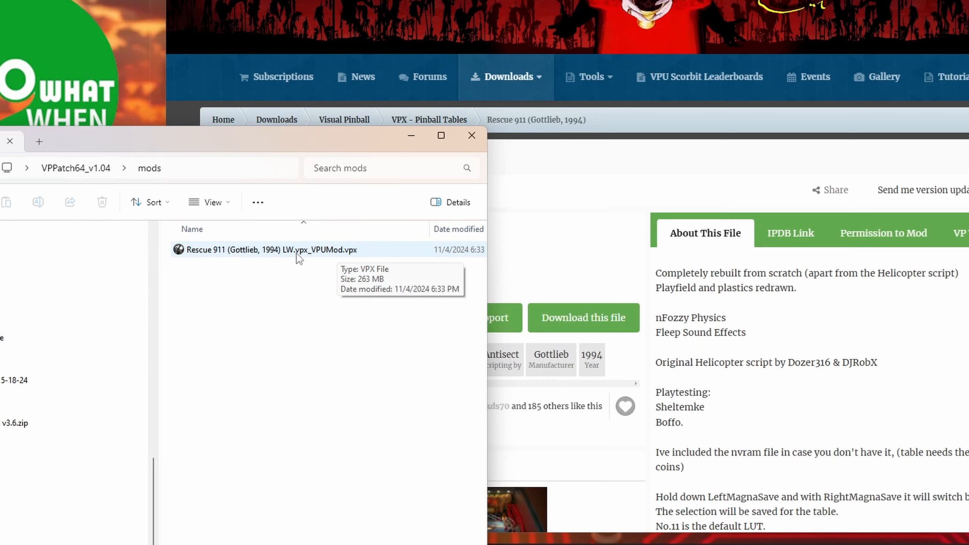
mouse_move(321, 255)
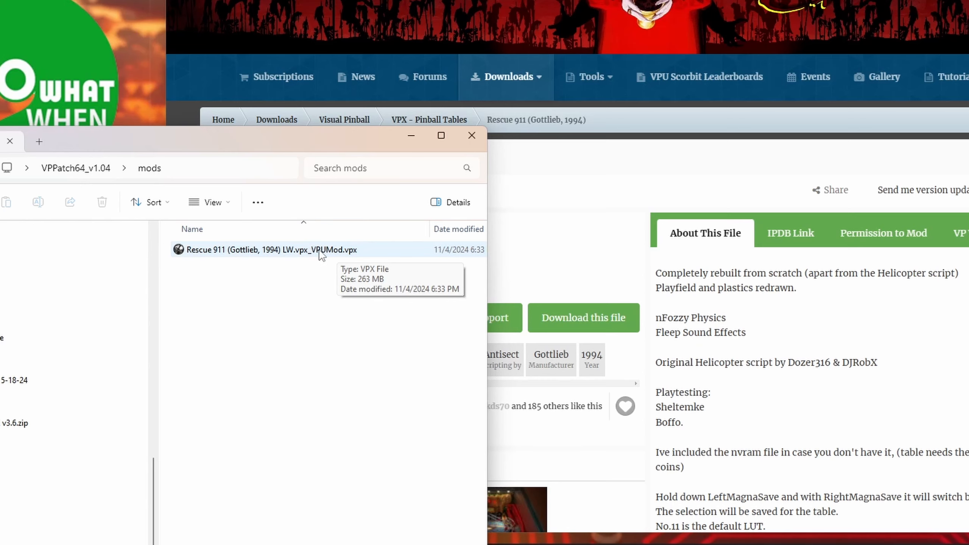
mouse_move(220, 140)
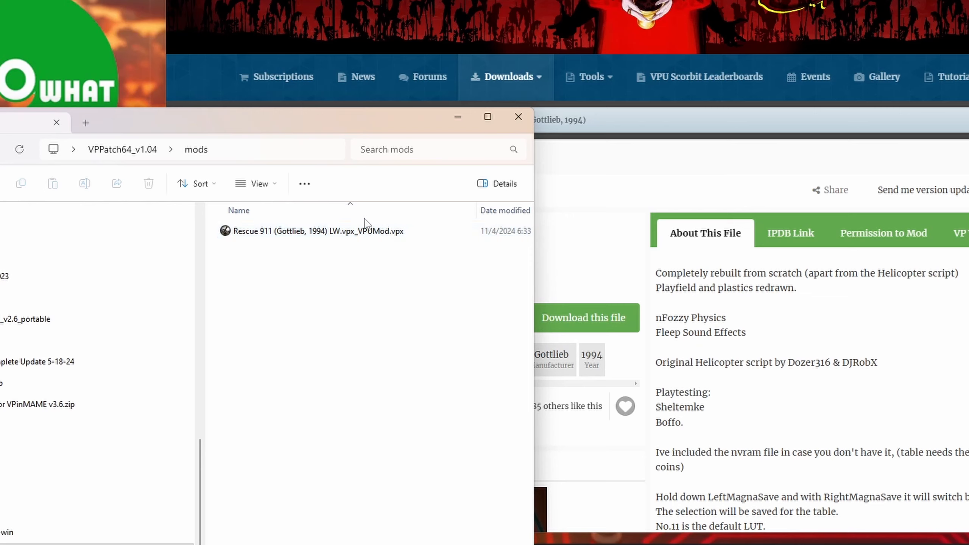
mouse_move(402, 248)
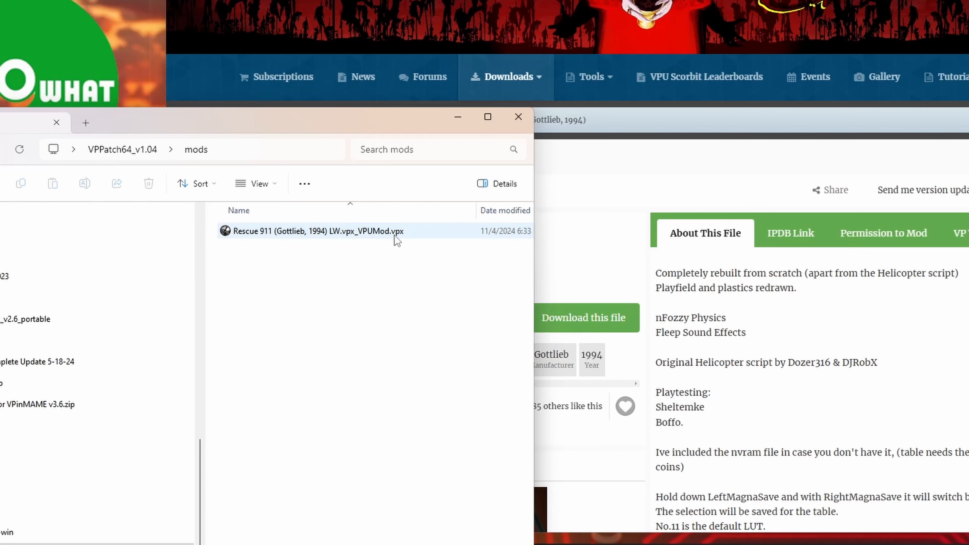
mouse_move(296, 234)
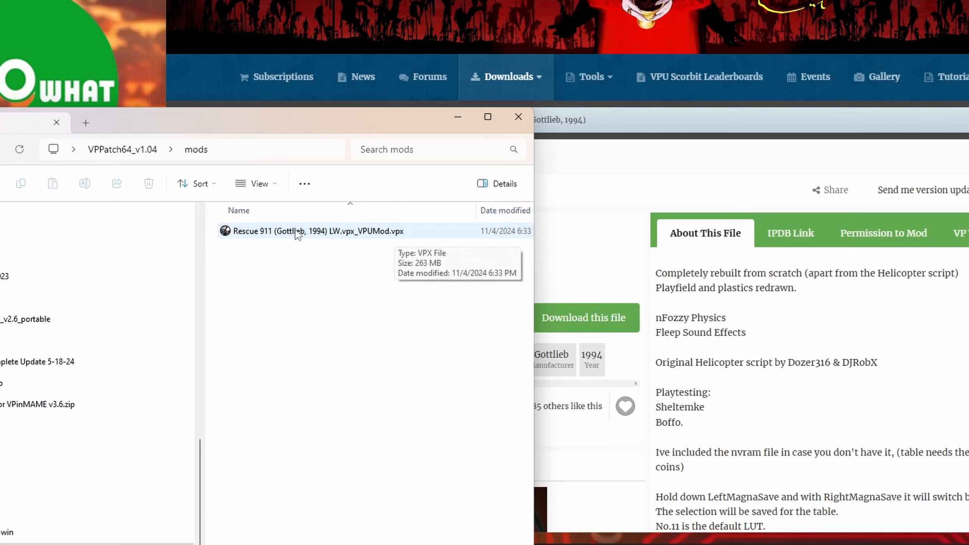
mouse_move(345, 241)
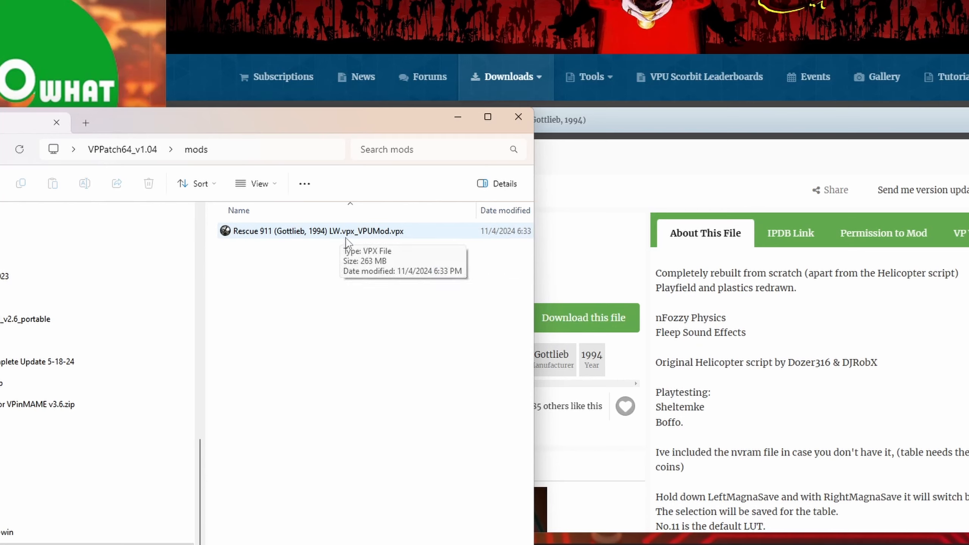
mouse_move(401, 264)
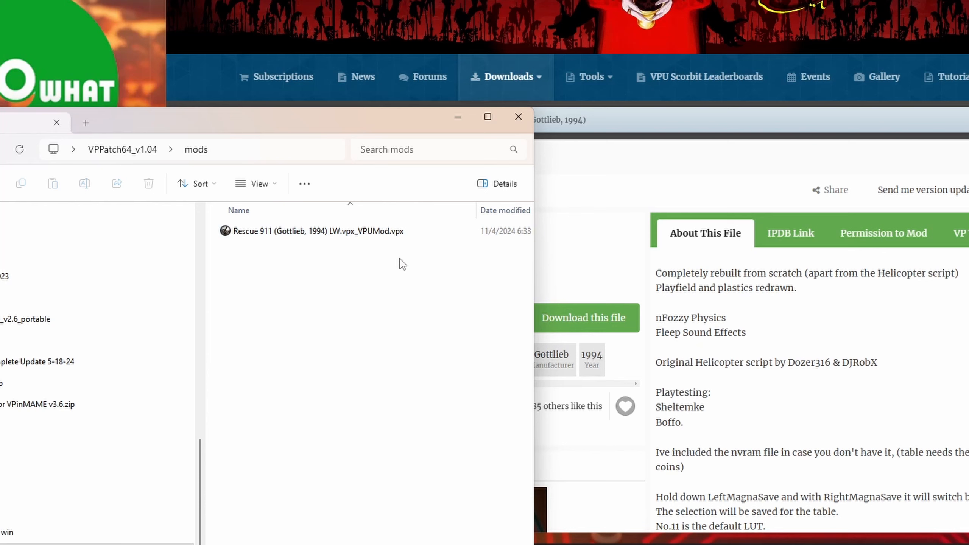
right_click(317, 230)
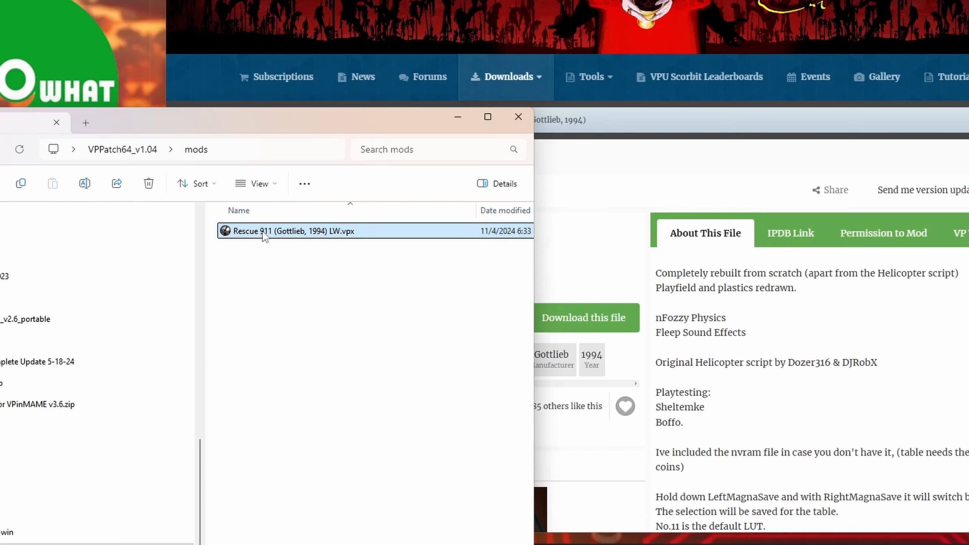
mouse_move(264, 238)
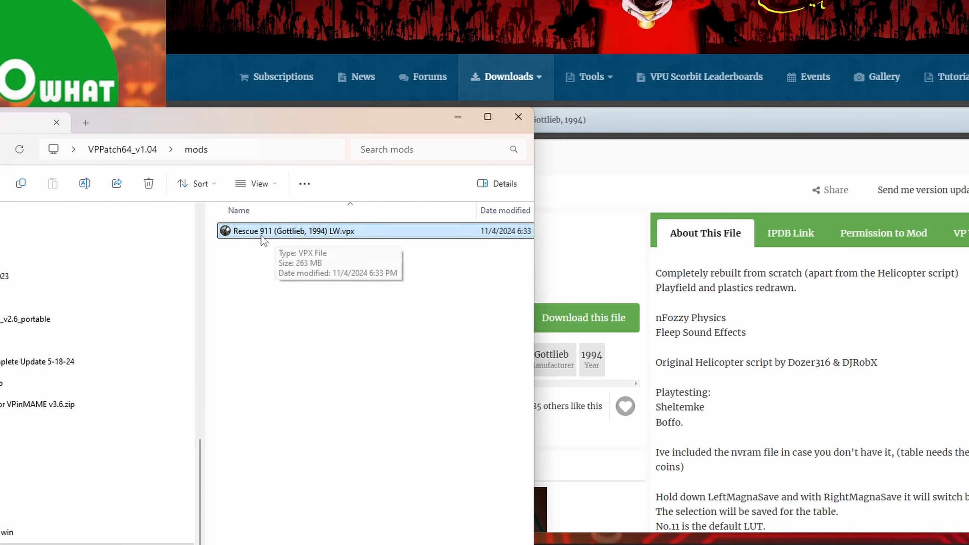
mouse_move(332, 464)
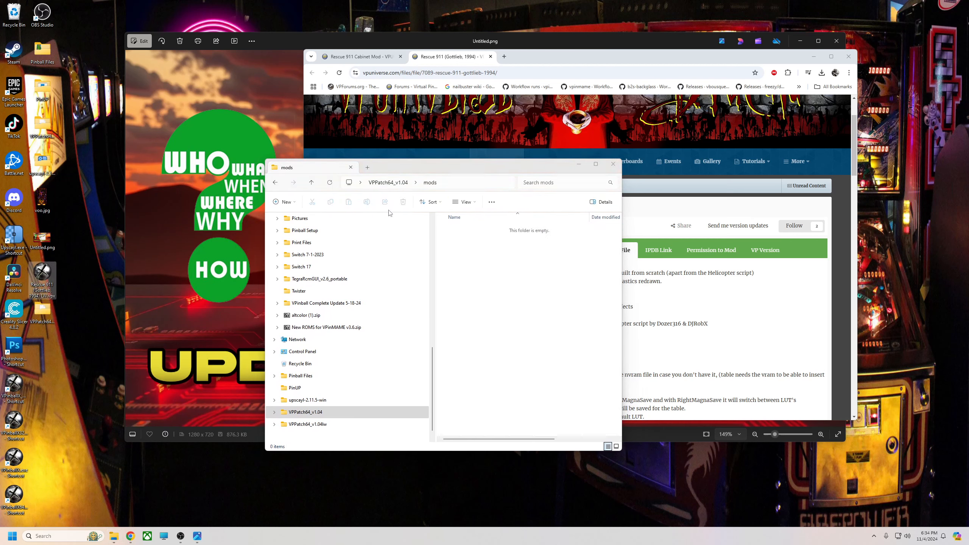
Copy the exact name of the Rescue 911 LW .ini settings file from its Properties.
left_click(311, 182)
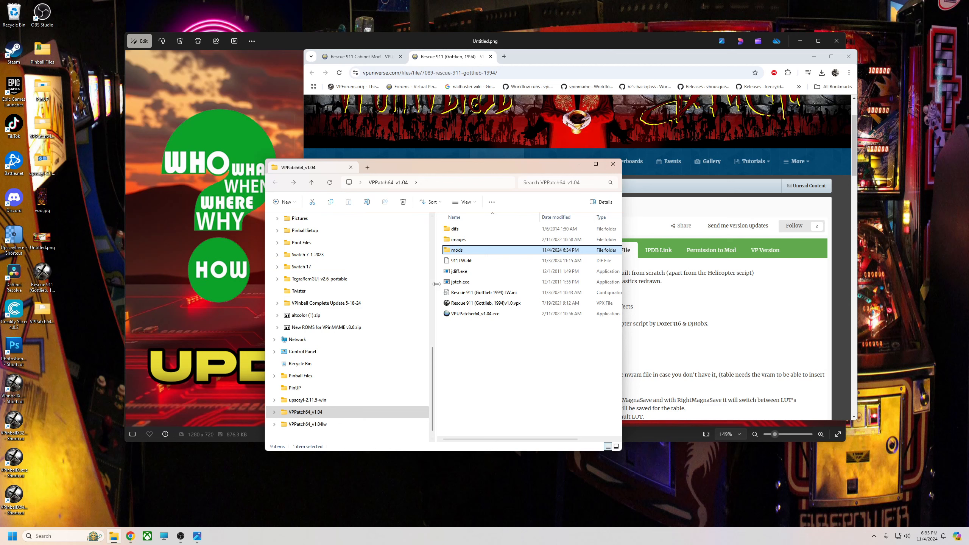
mouse_move(485, 302)
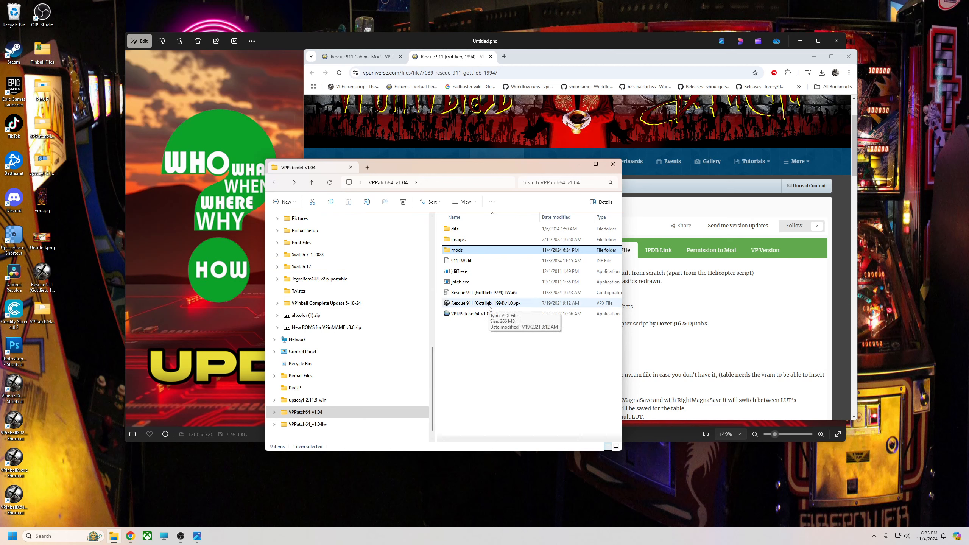
left_click(483, 291)
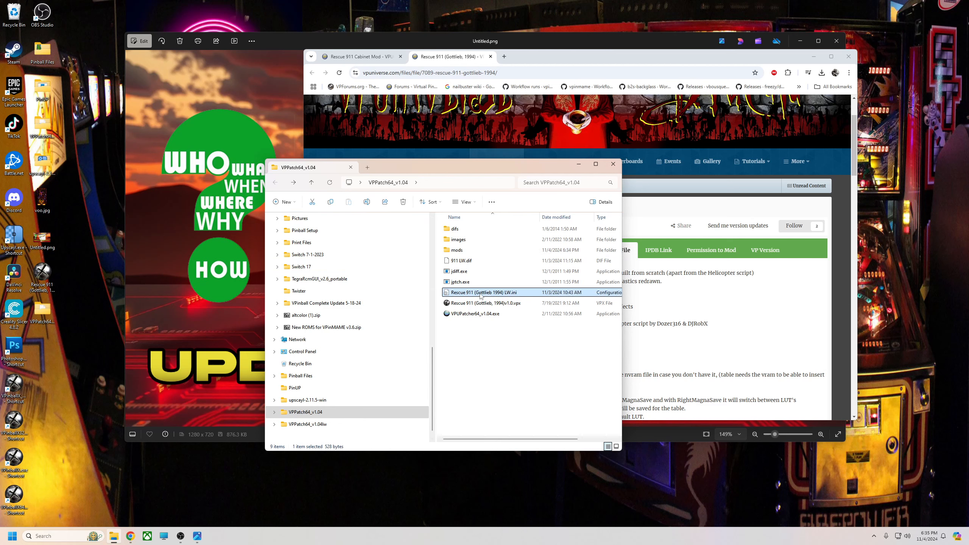
right_click(482, 291)
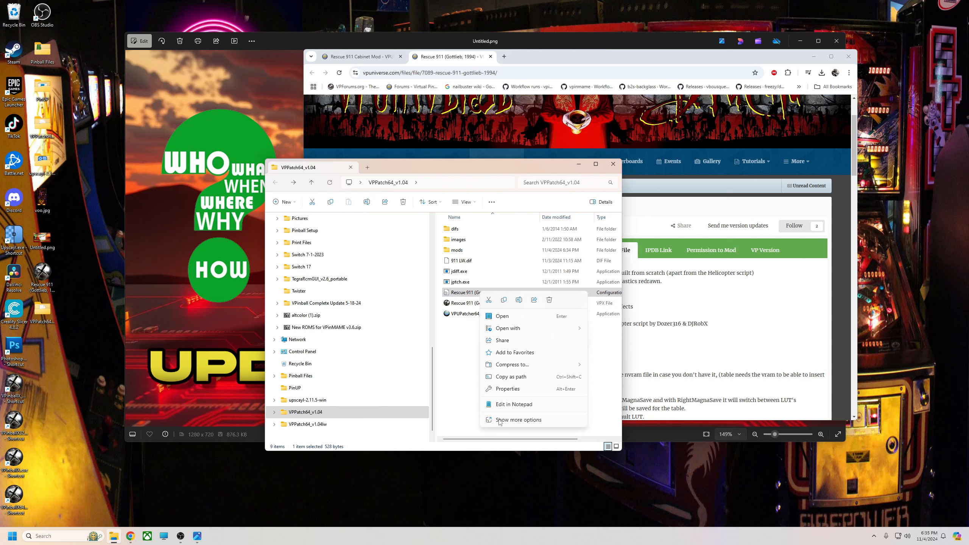
left_click(517, 420)
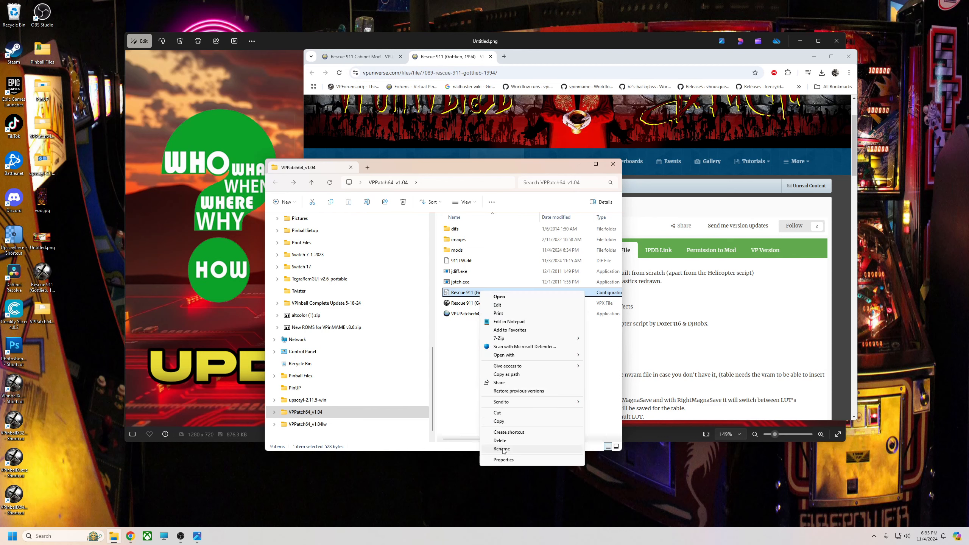
left_click(503, 459)
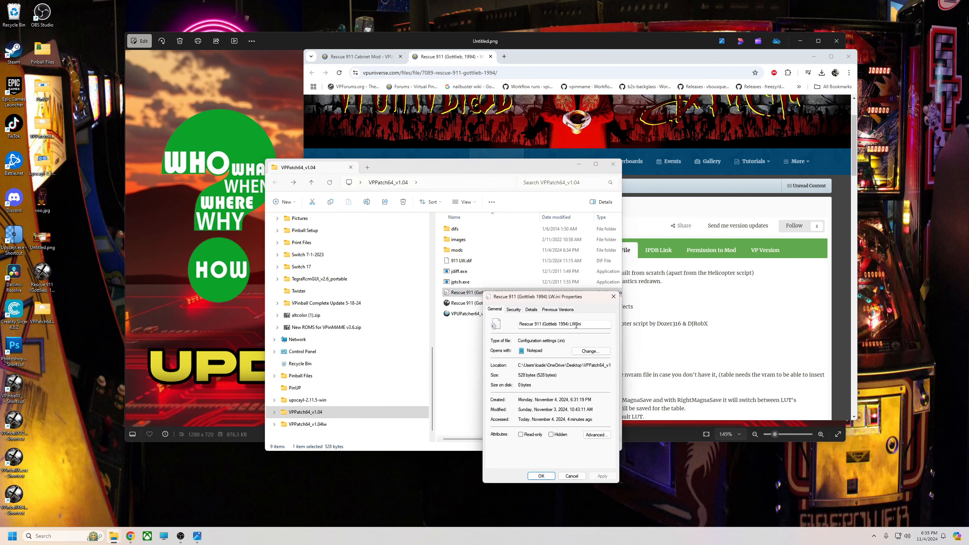
right_click(552, 323)
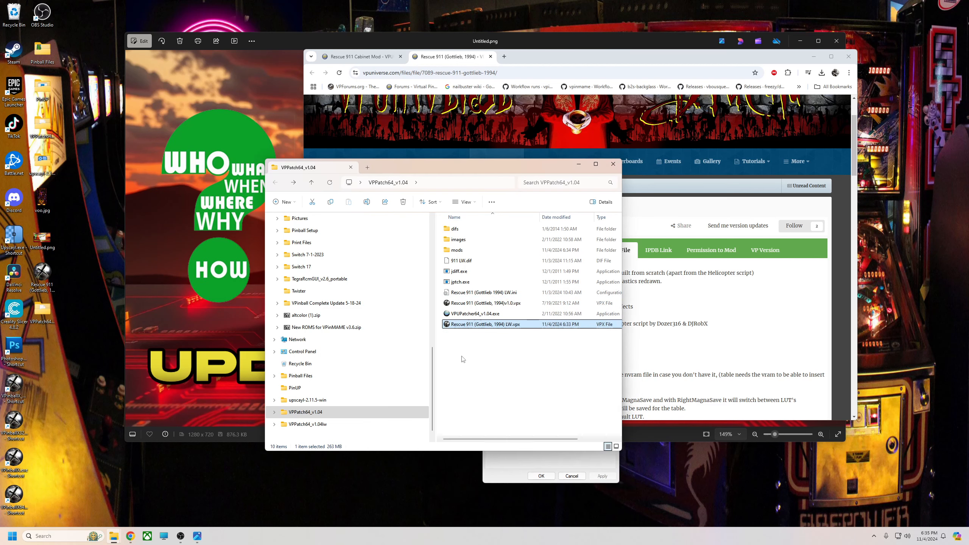
Rename the patched table to Rescue 911 (Gottlieb 1994) LW to match the .ini file.
right_click(488, 324)
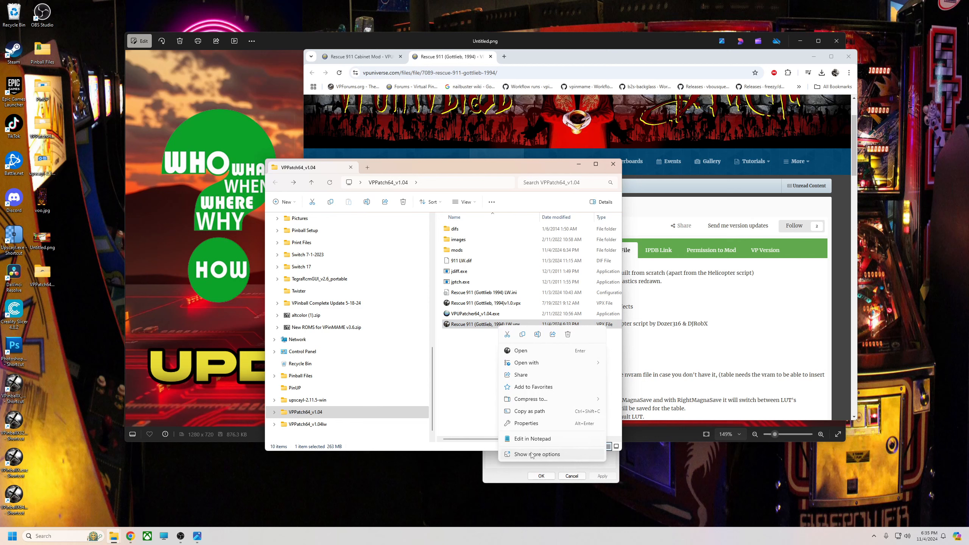
left_click(535, 454)
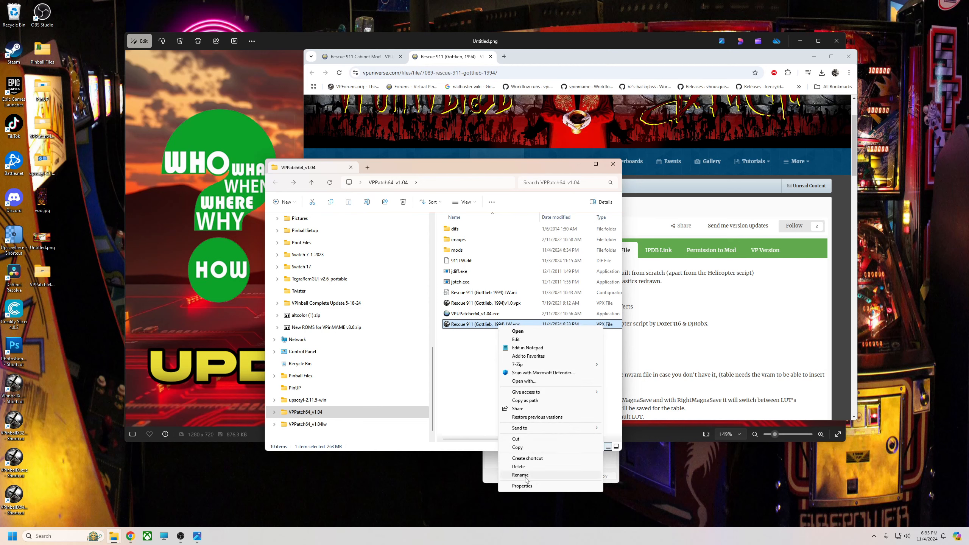
left_click(520, 475)
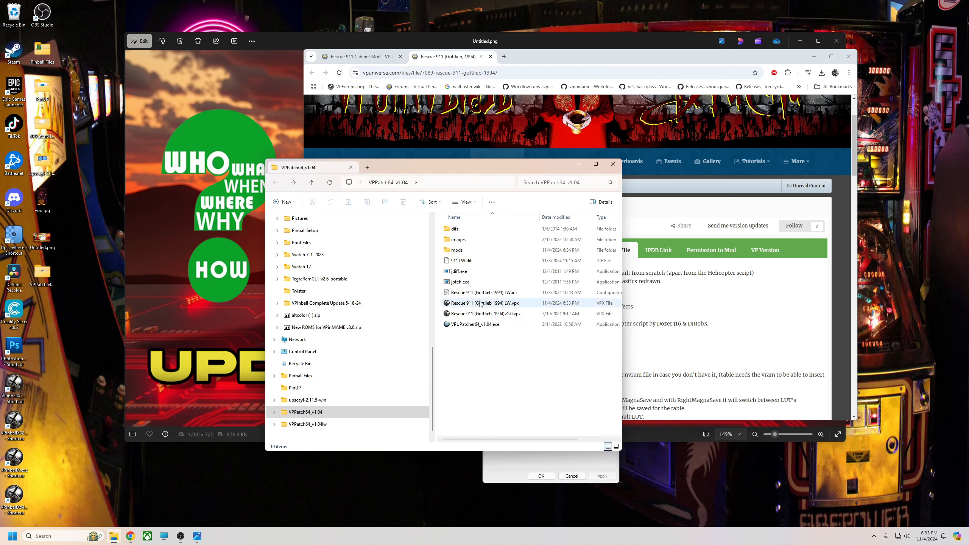
left_click(483, 291)
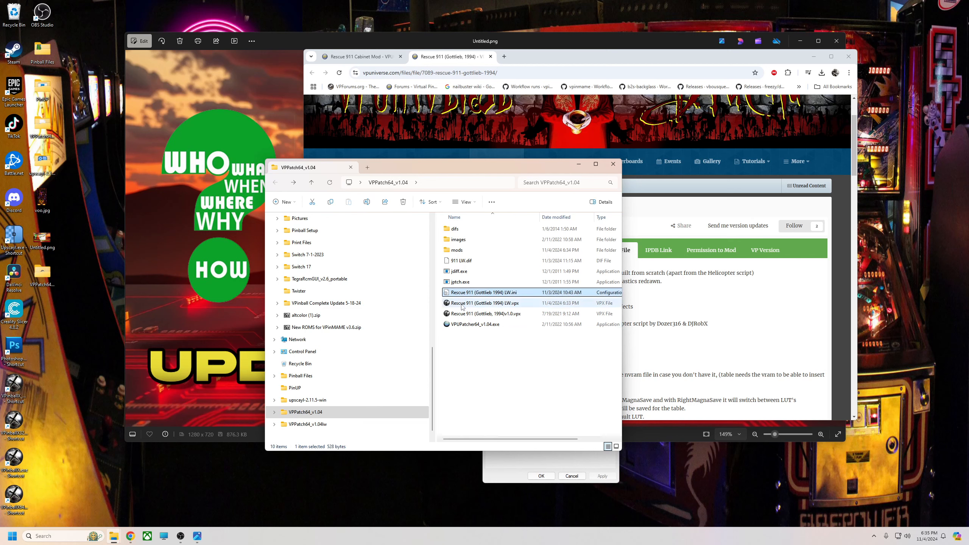
left_click(485, 303)
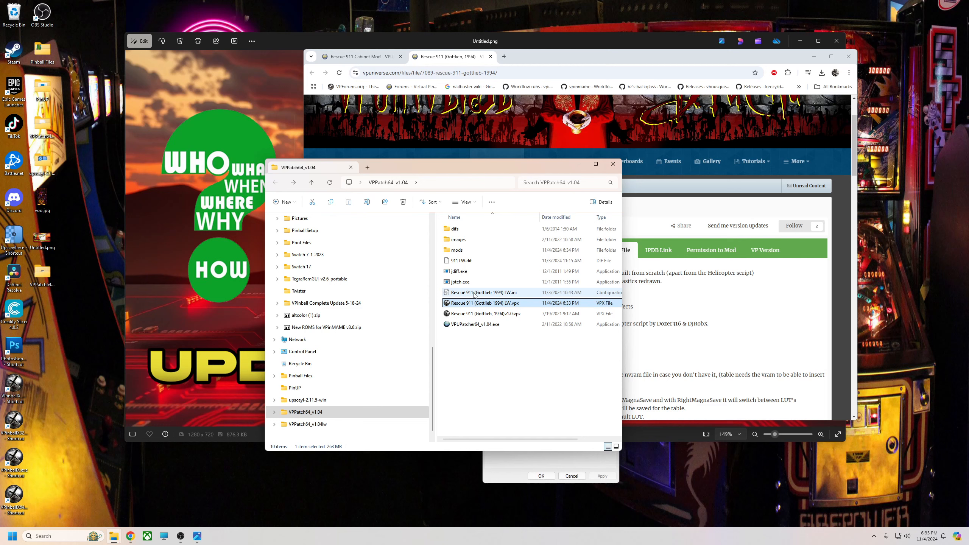
left_click(483, 303)
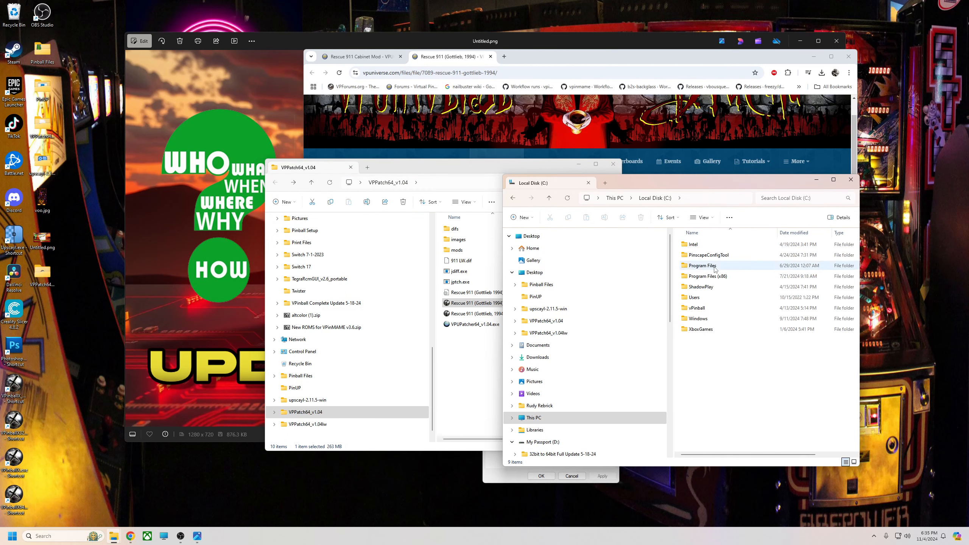
Browse into vPinball on drive C and its VisualPinball Tables folder.
double_click(696, 308)
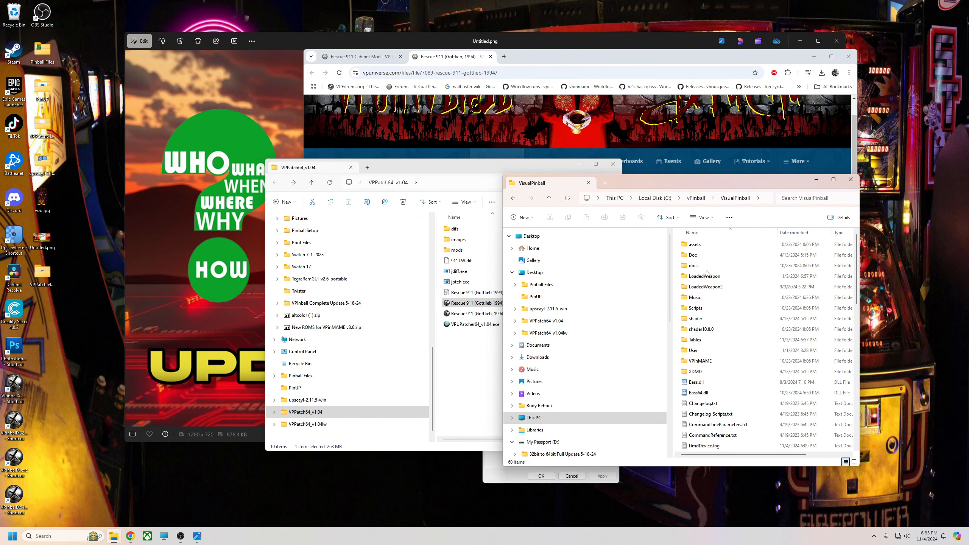
double_click(694, 339)
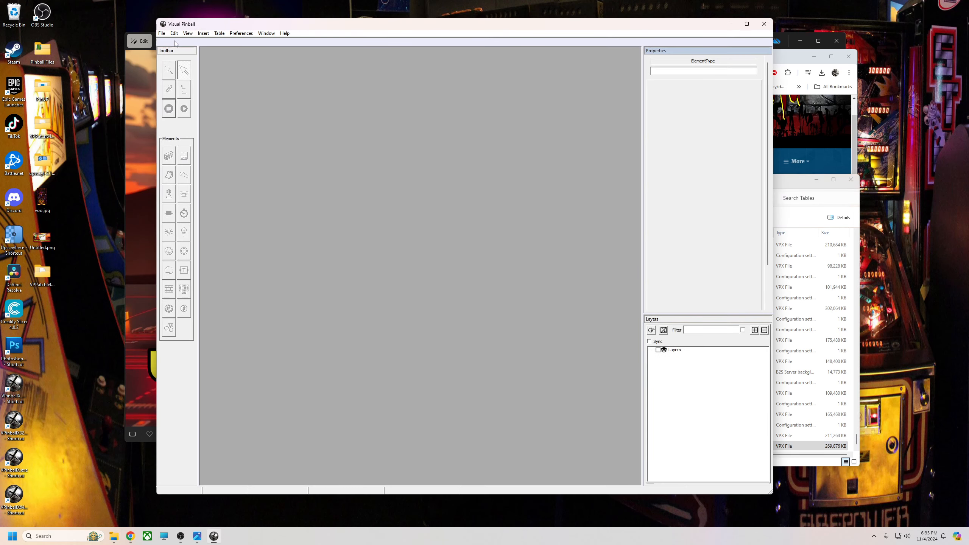
Load Rescue 911 (Gottlieb 1994) LW.vpx from the Tables folder and start playing it.
left_click(160, 32)
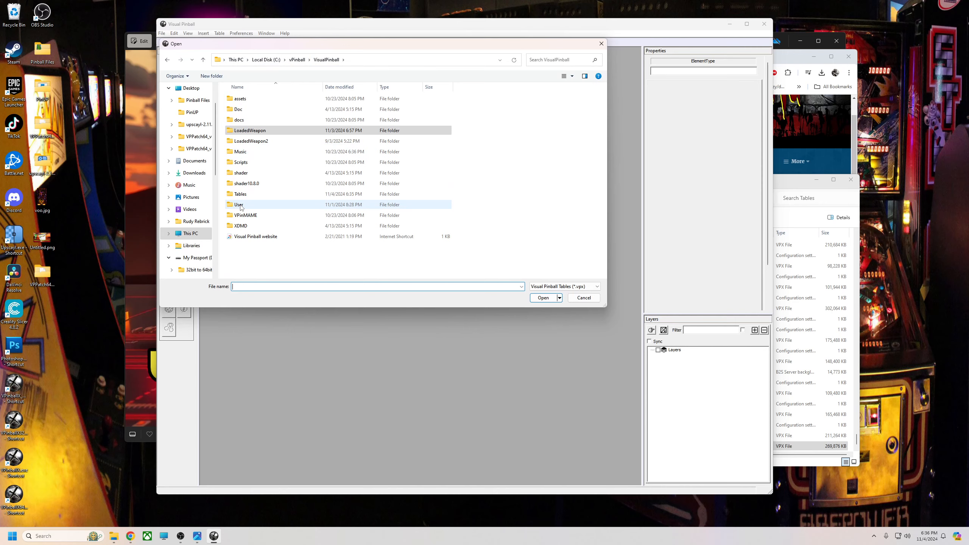
double_click(240, 194)
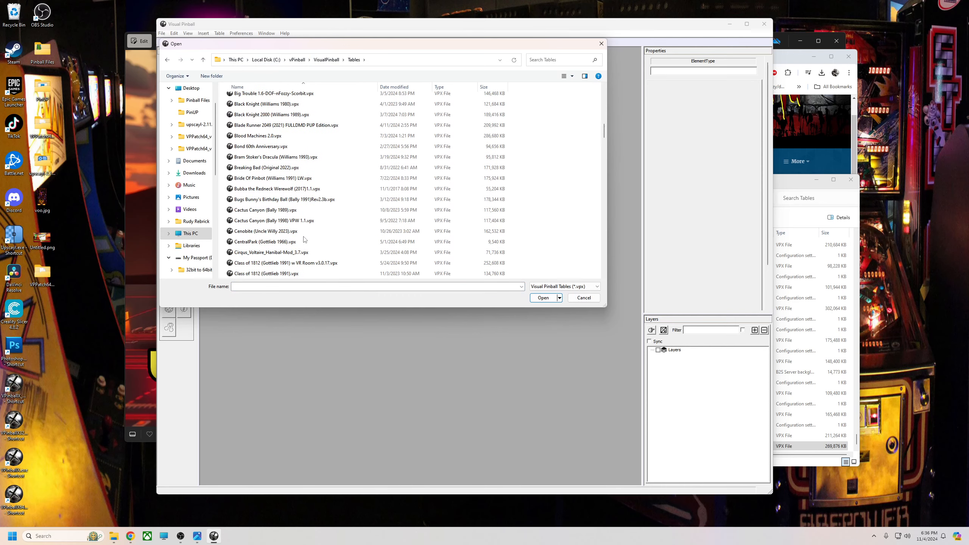
scroll("down", 3)
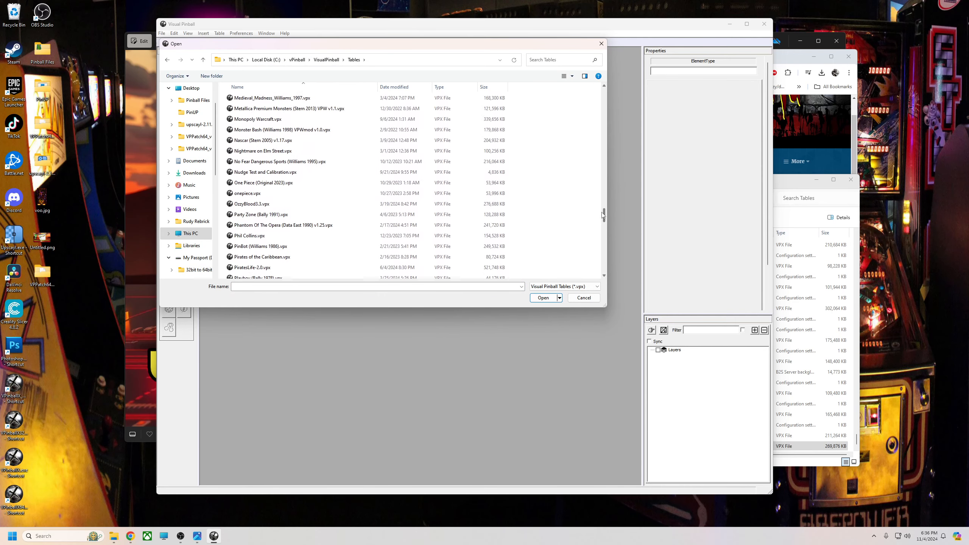
scroll("down", 3)
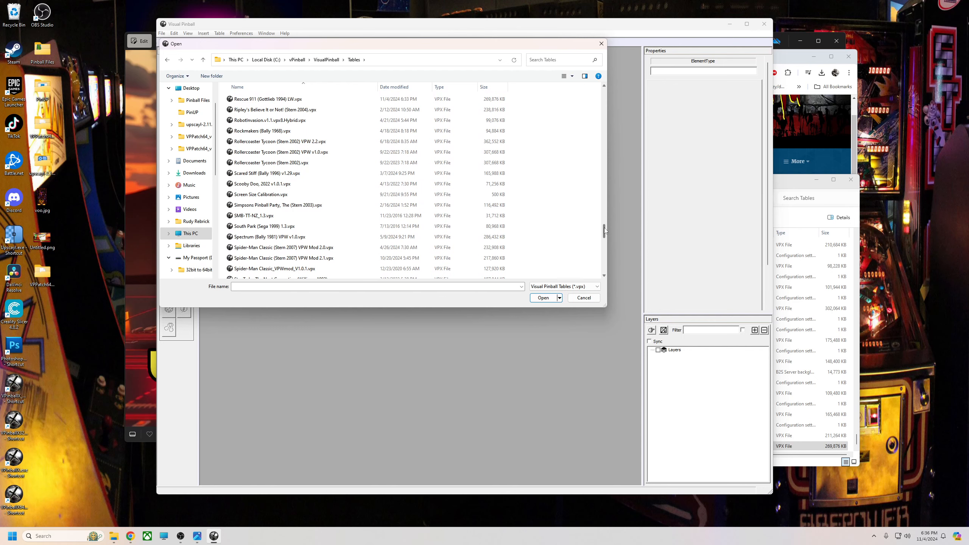
left_click(267, 119)
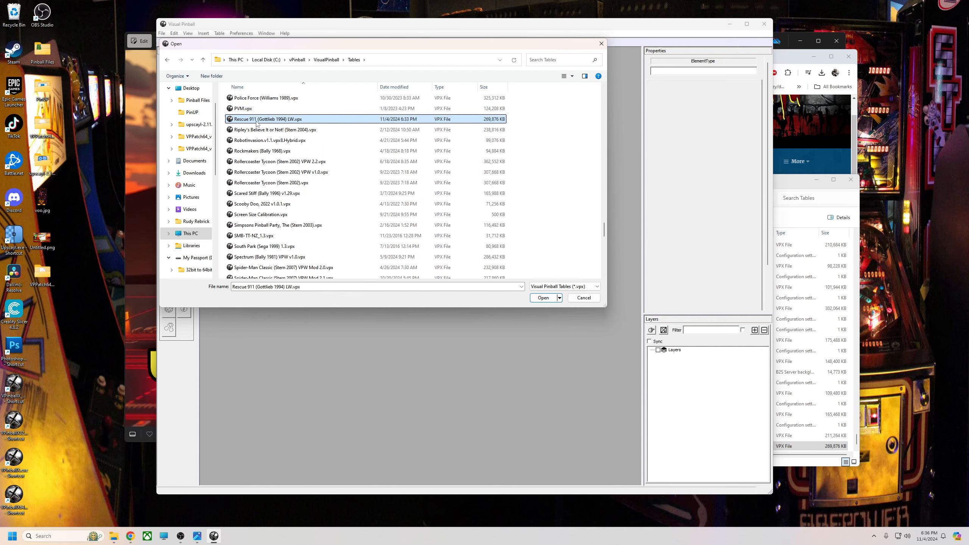
left_click(543, 298)
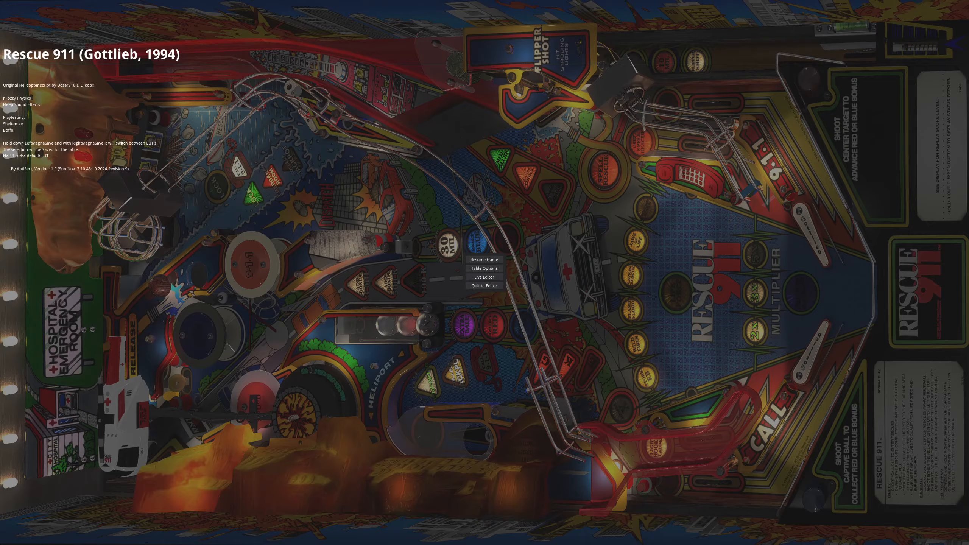
Quit the running Rescue 911 table back to the editor.
left_click(484, 278)
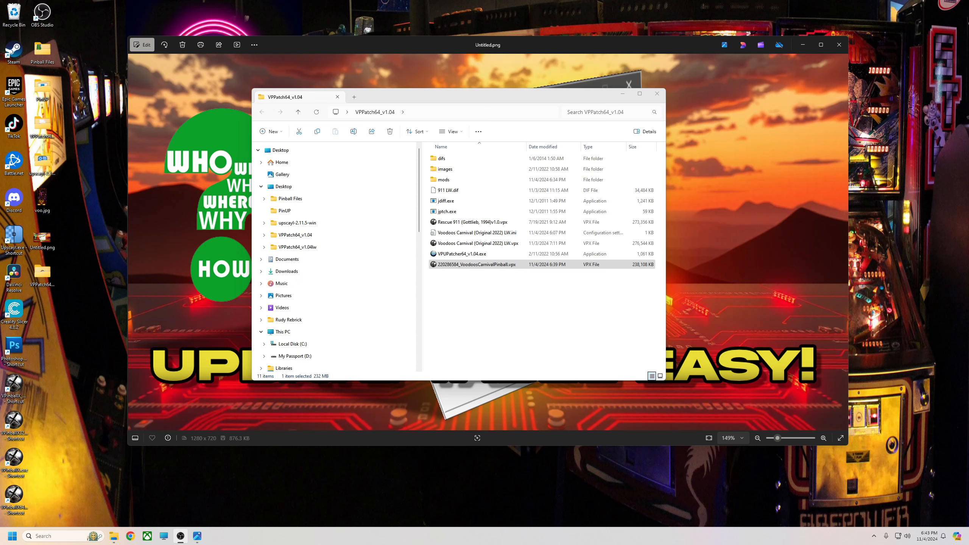
mouse_move(550, 32)
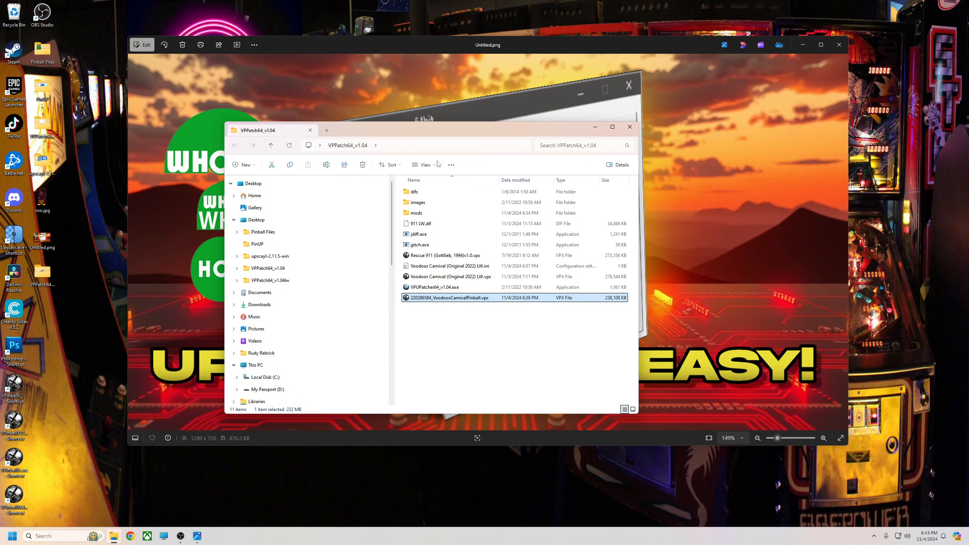
Deselect the downloaded Voodoos Carnival table in the VPPatch64_v1.04 folder.
left_click(459, 341)
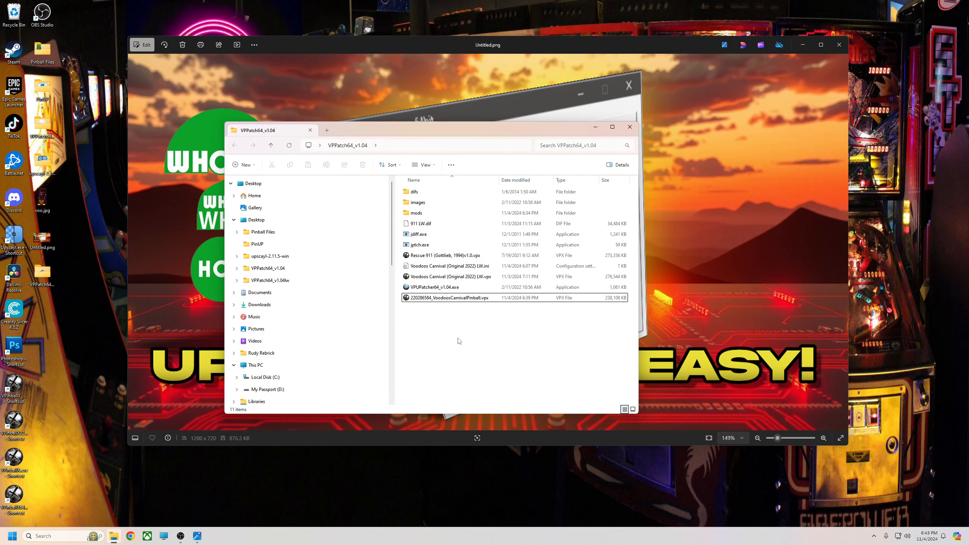
mouse_move(70, 505)
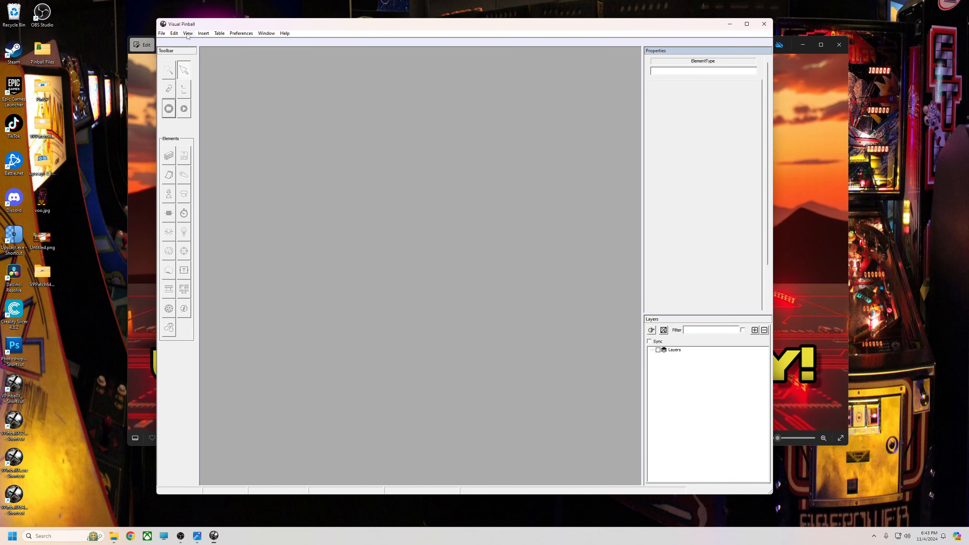
Check the File menu's recent tables list showing Rescue 911 and Voodoos Carnival LW.
left_click(161, 33)
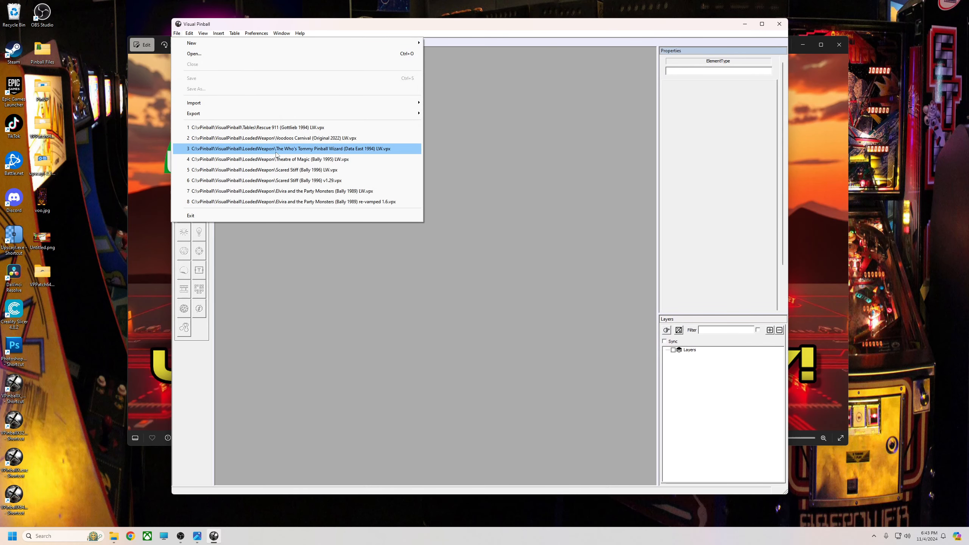
left_click(290, 148)
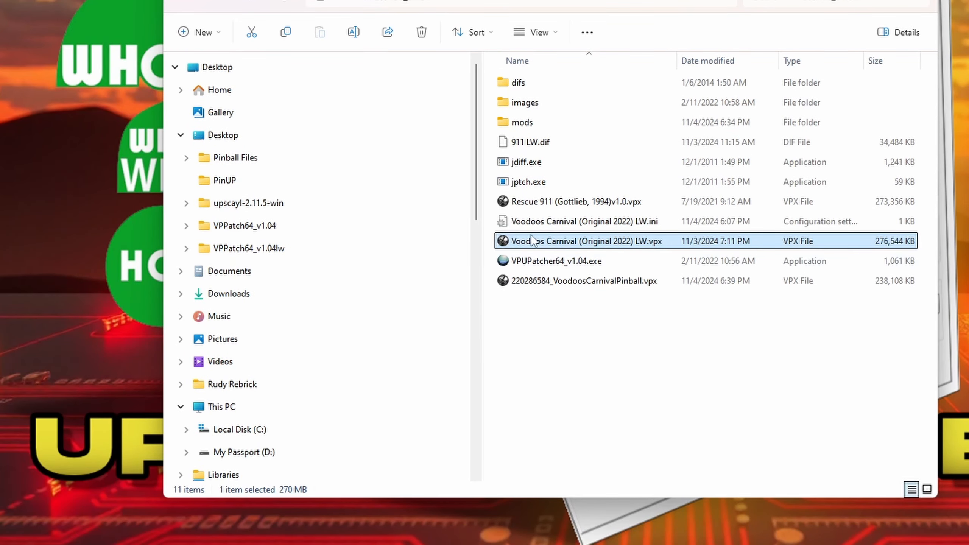
mouse_move(543, 221)
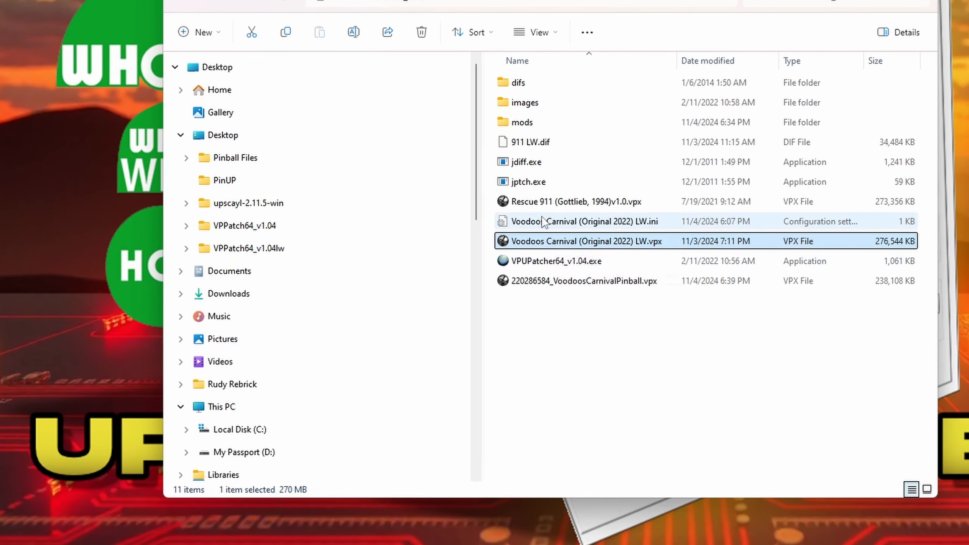
mouse_move(550, 281)
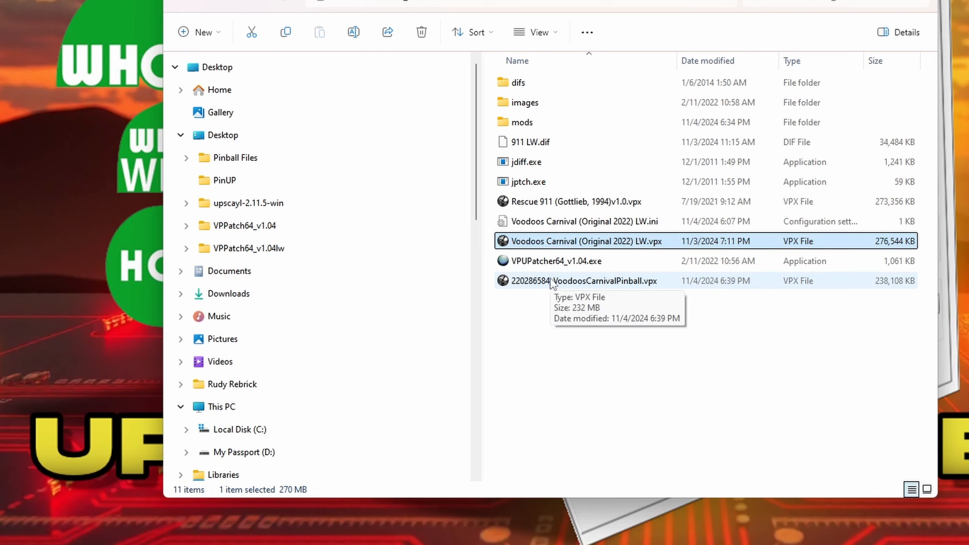
left_click(584, 280)
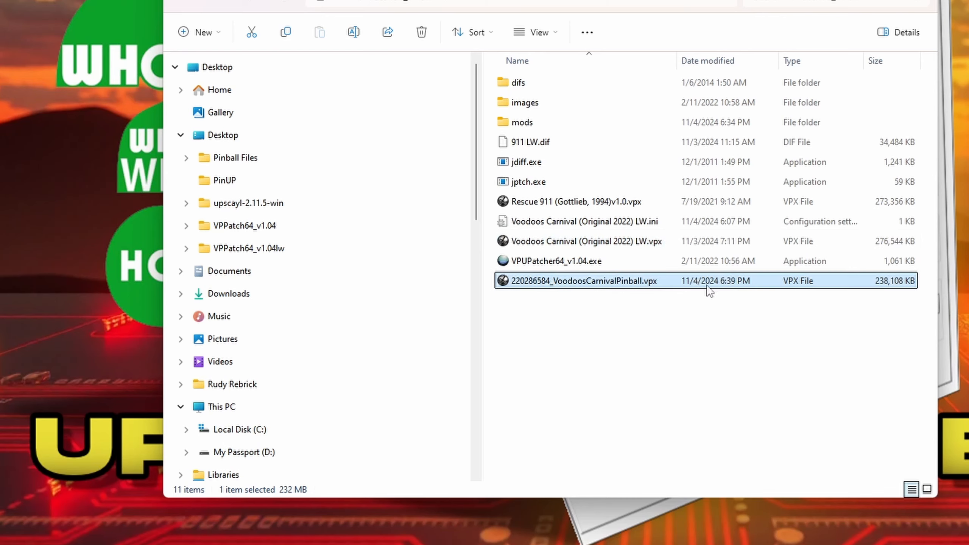
mouse_move(571, 291)
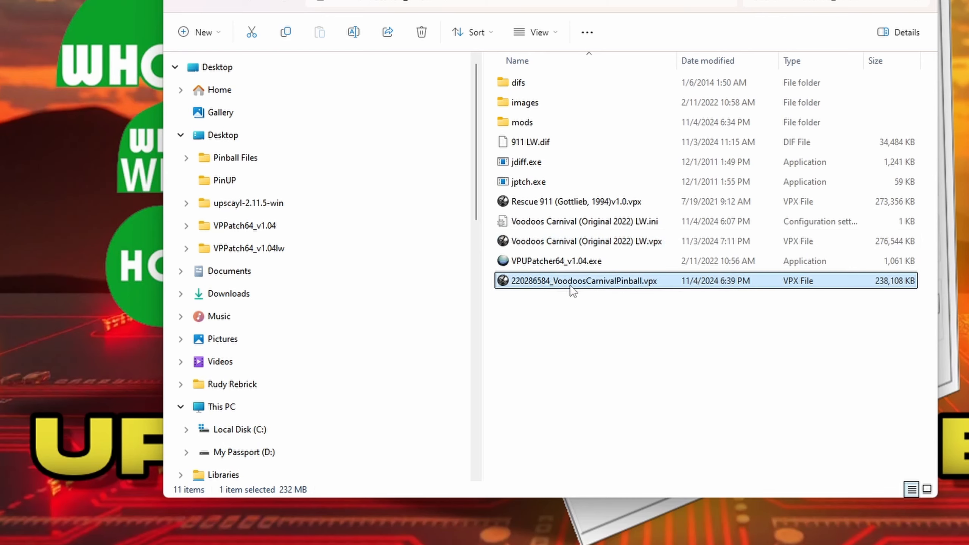
mouse_move(554, 256)
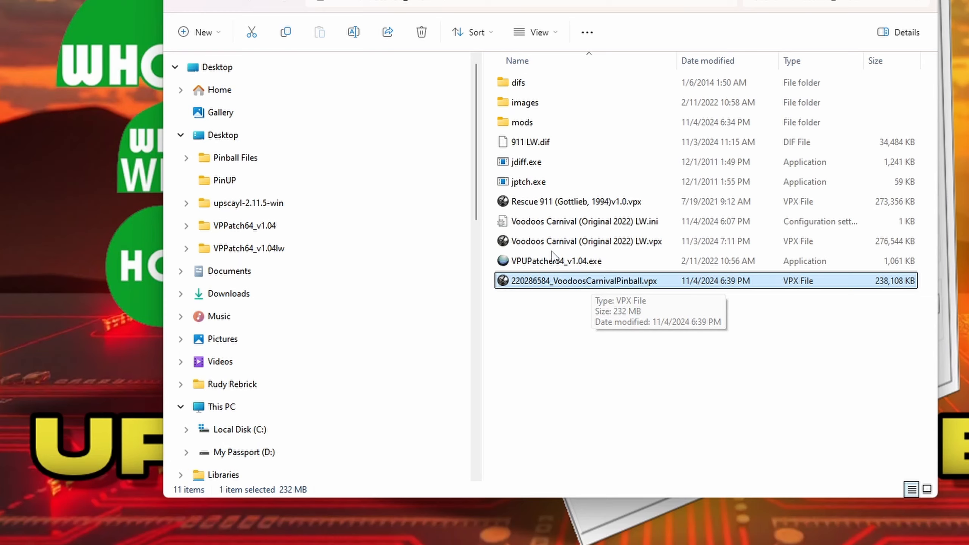
Launch VPUPatcher64, choose the original Voodoos Carnival table as source and name the dif VooDoo LW.dif.
double_click(555, 261)
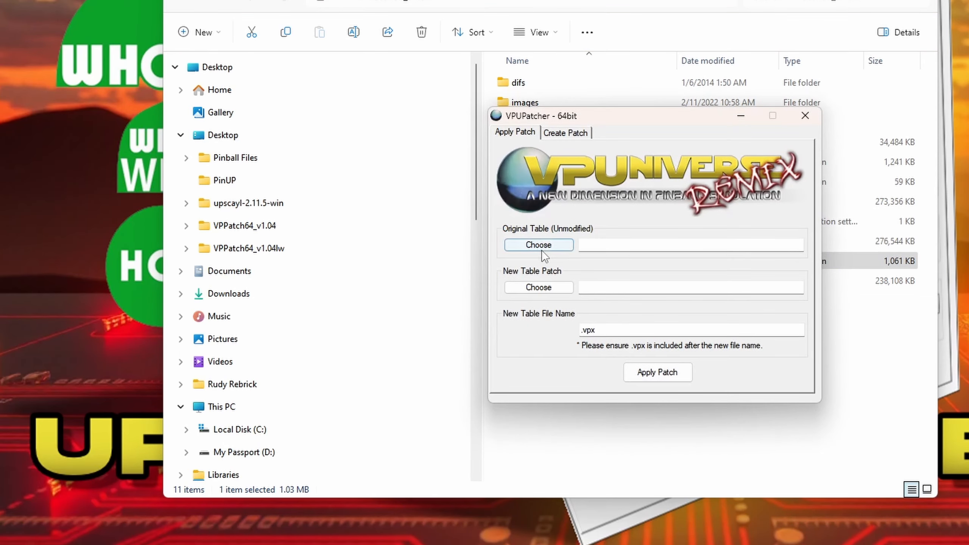
mouse_move(573, 138)
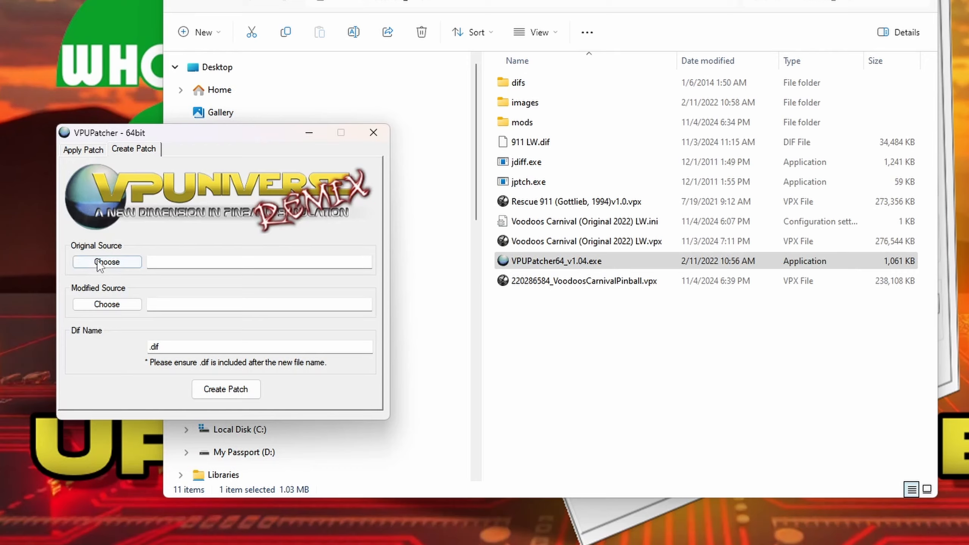
left_click(106, 262)
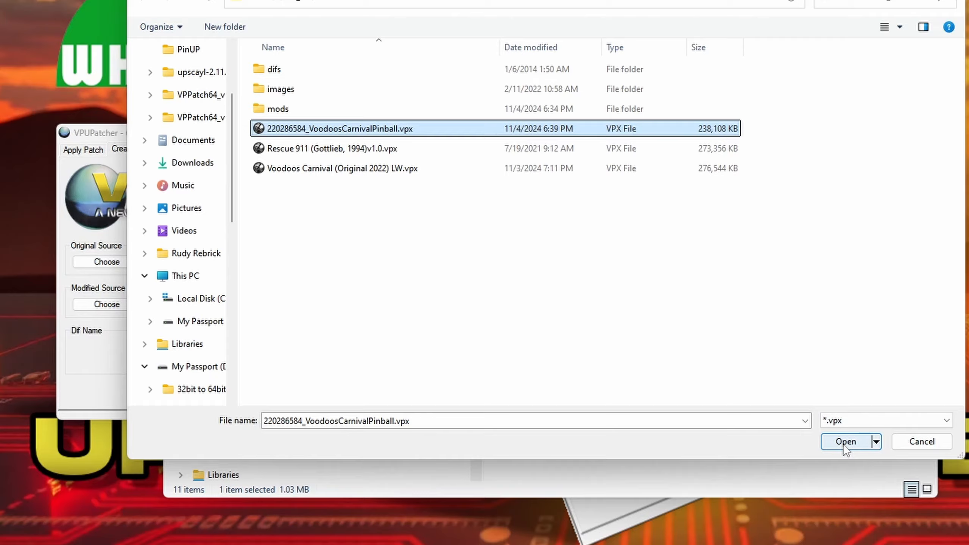
left_click(845, 441)
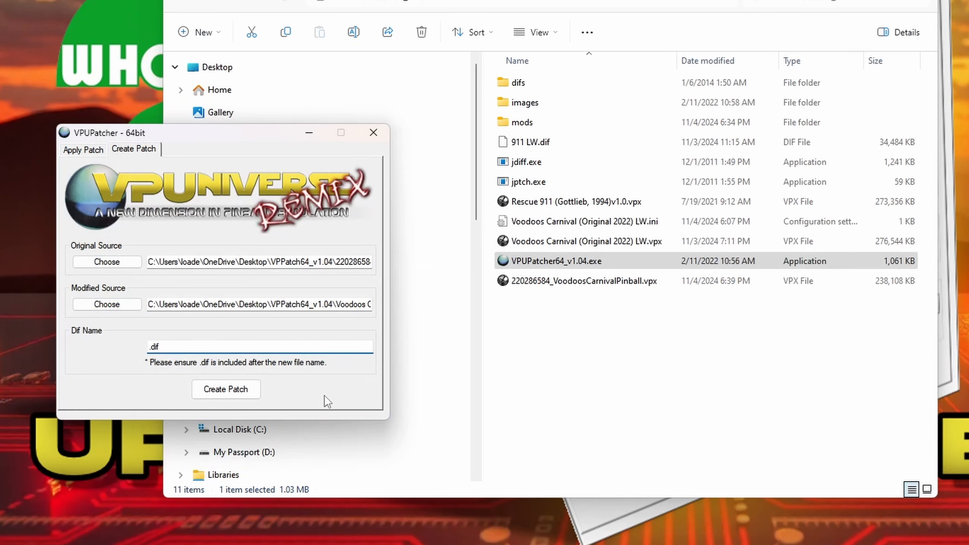
type("VooD")
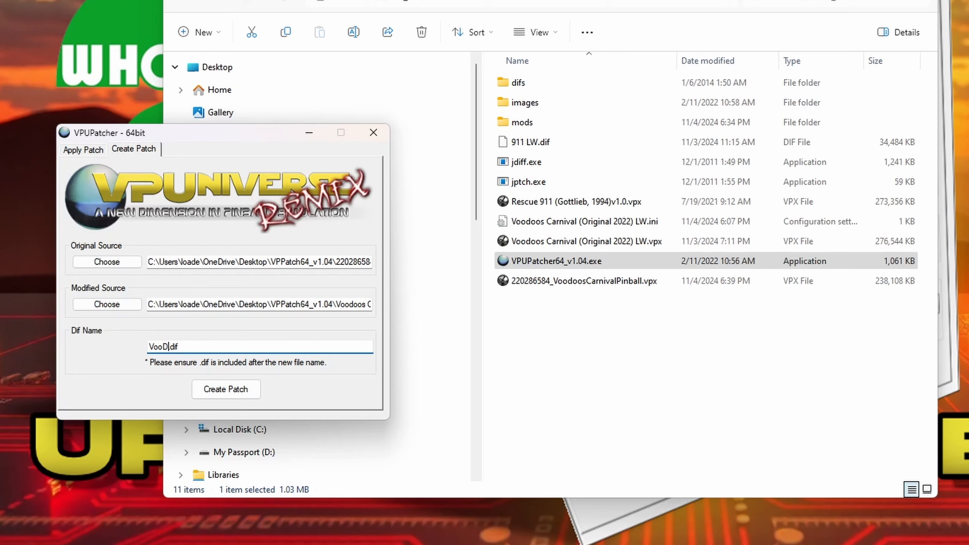
type("oo LW")
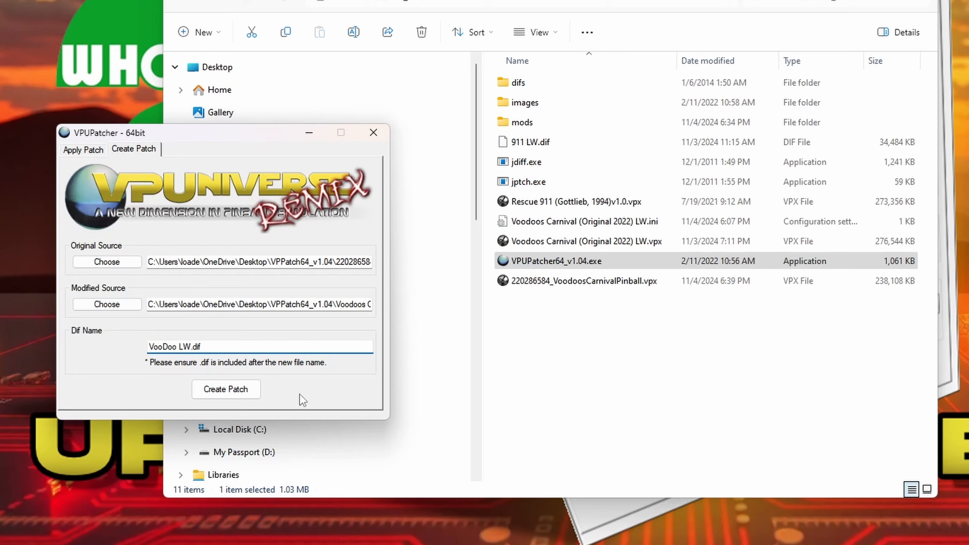
Create the VooDoo LW.dif patch and acknowledge the Success message.
left_click(225, 389)
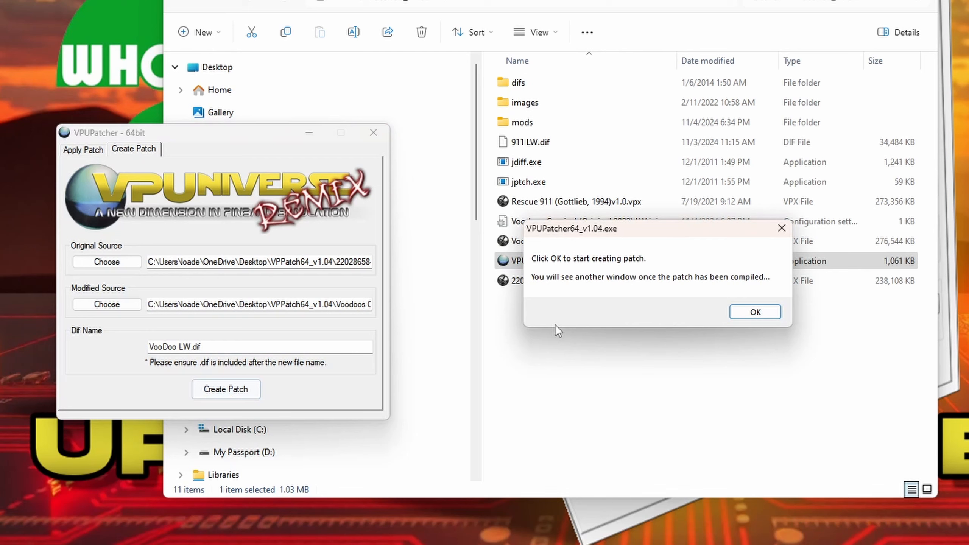
left_click(754, 311)
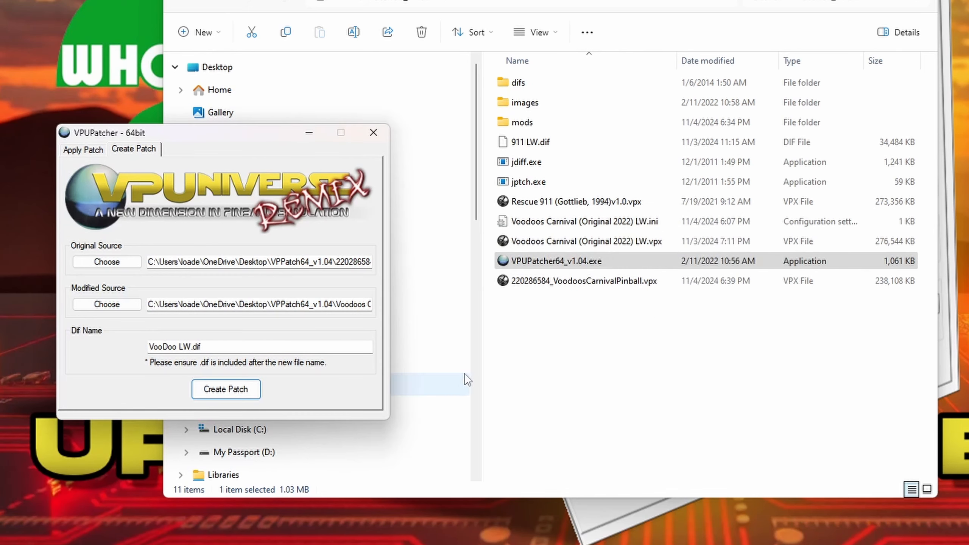
mouse_move(456, 396)
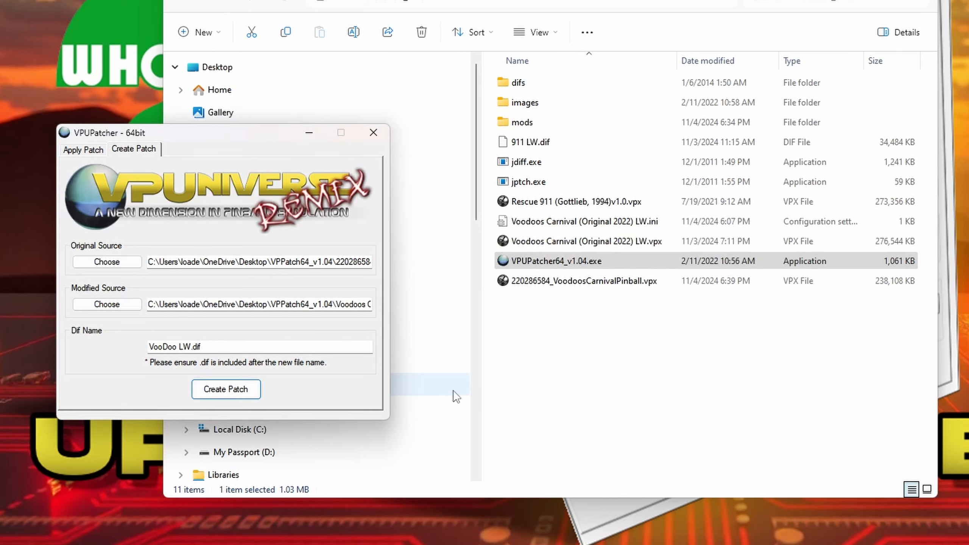
mouse_move(465, 382)
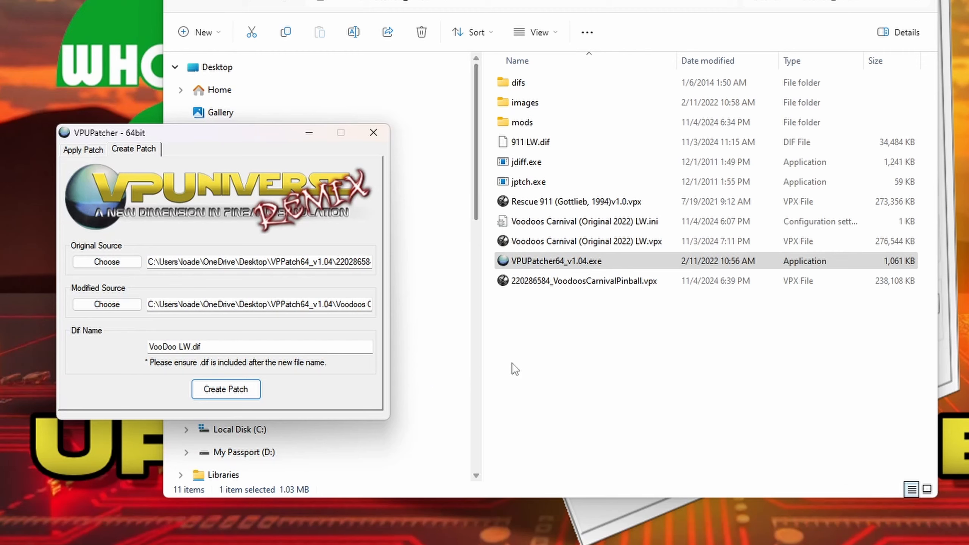
mouse_move(454, 270)
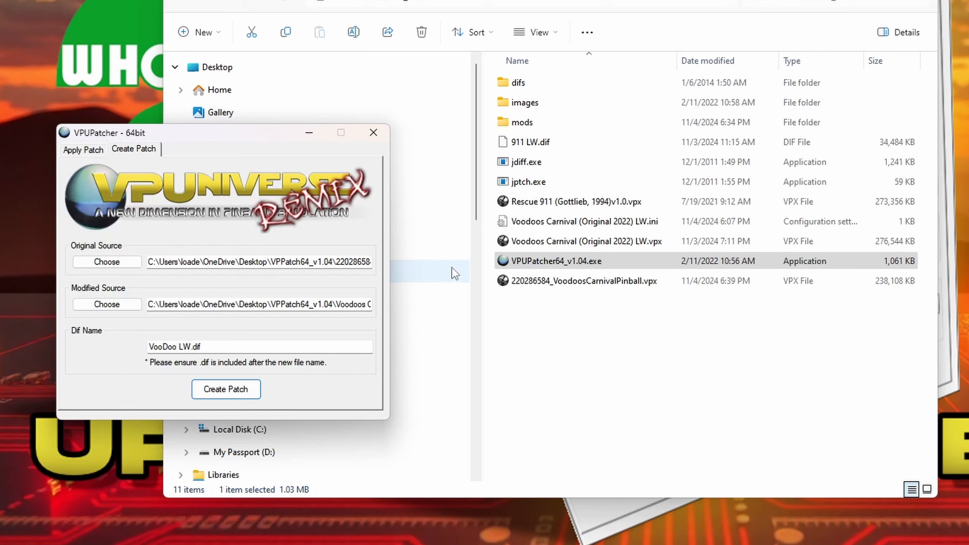
mouse_move(460, 352)
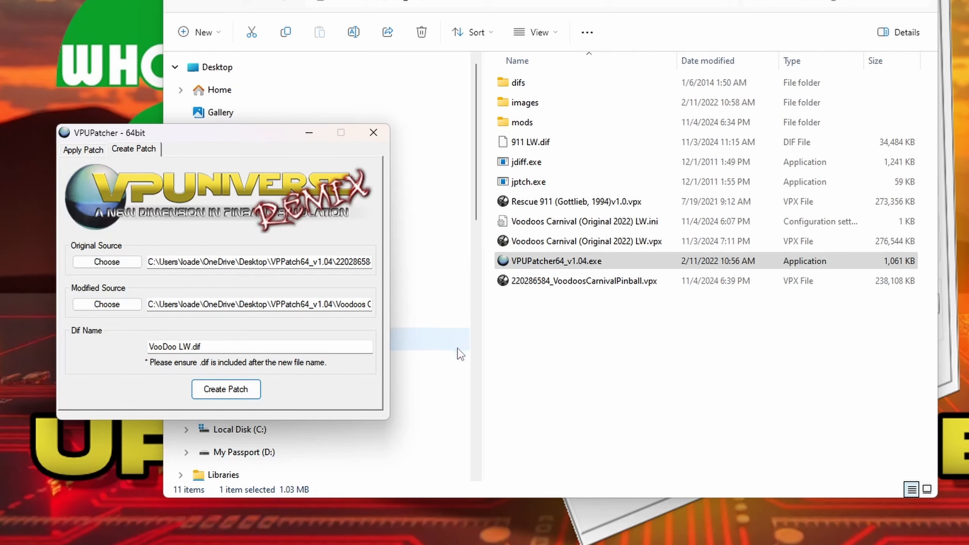
mouse_move(470, 364)
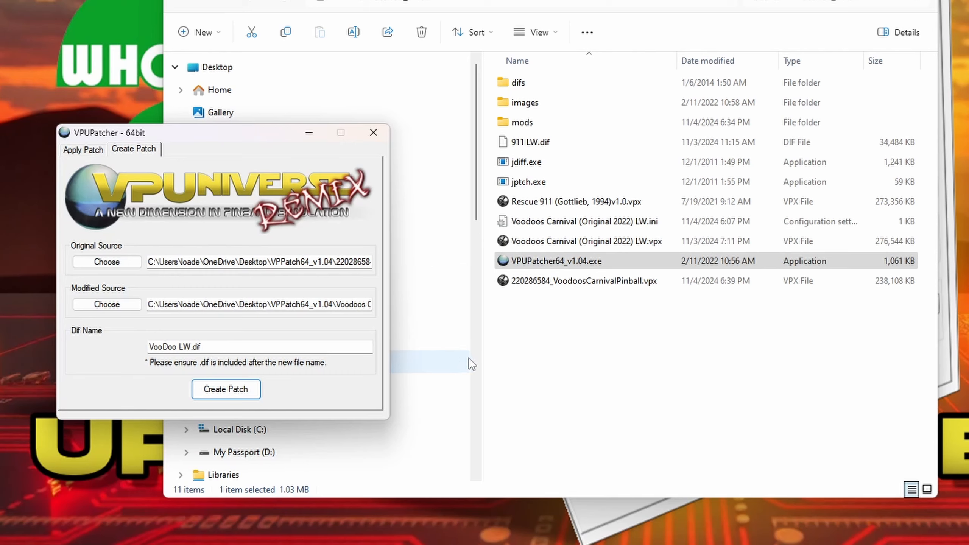
mouse_move(426, 369)
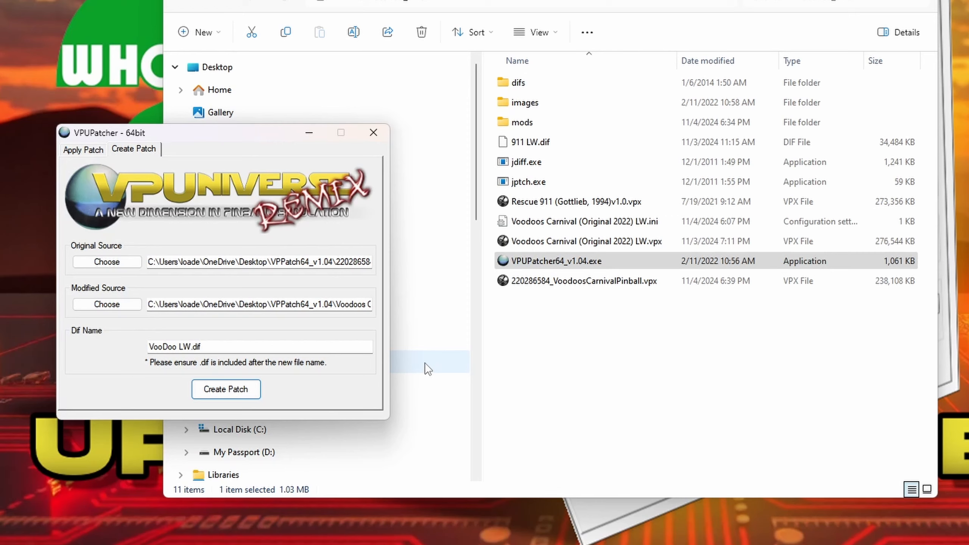
mouse_move(439, 381)
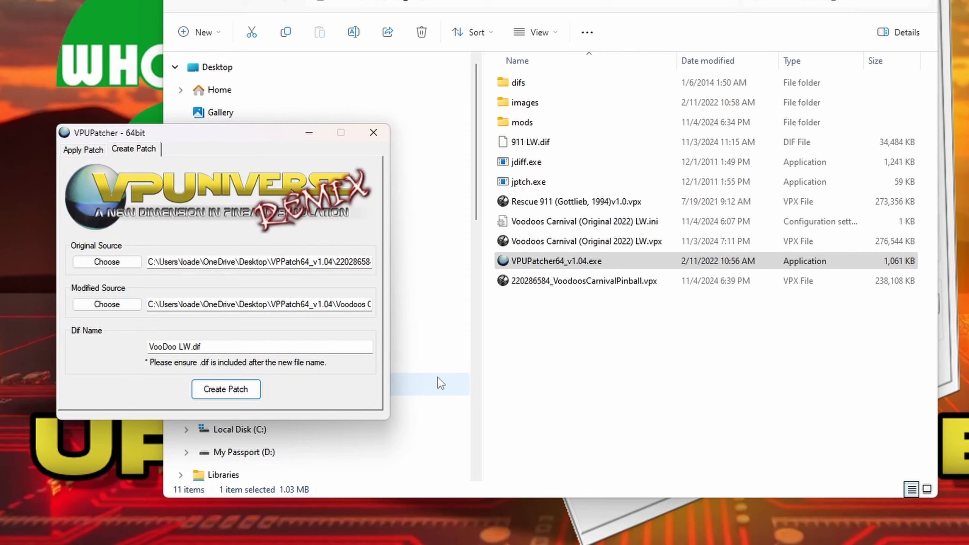
left_click(226, 388)
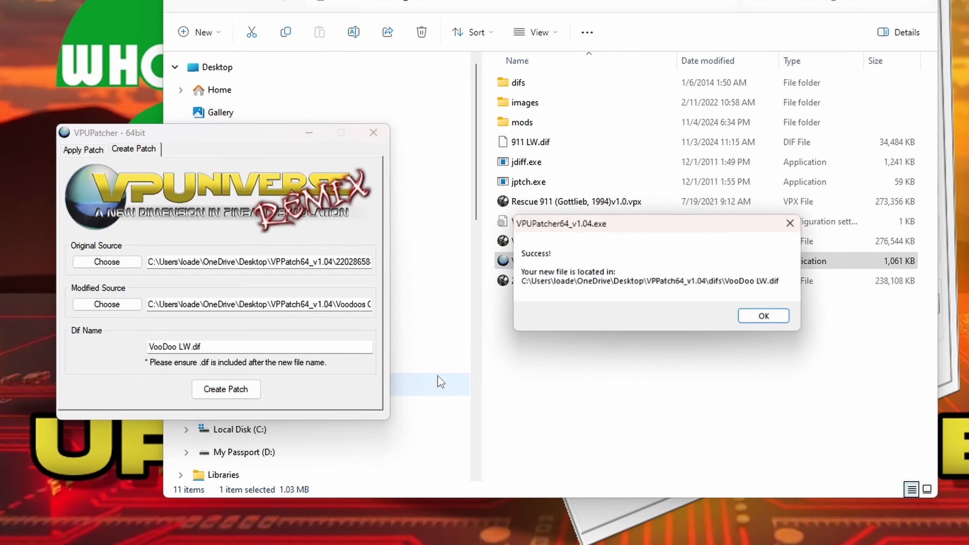
left_click(762, 316)
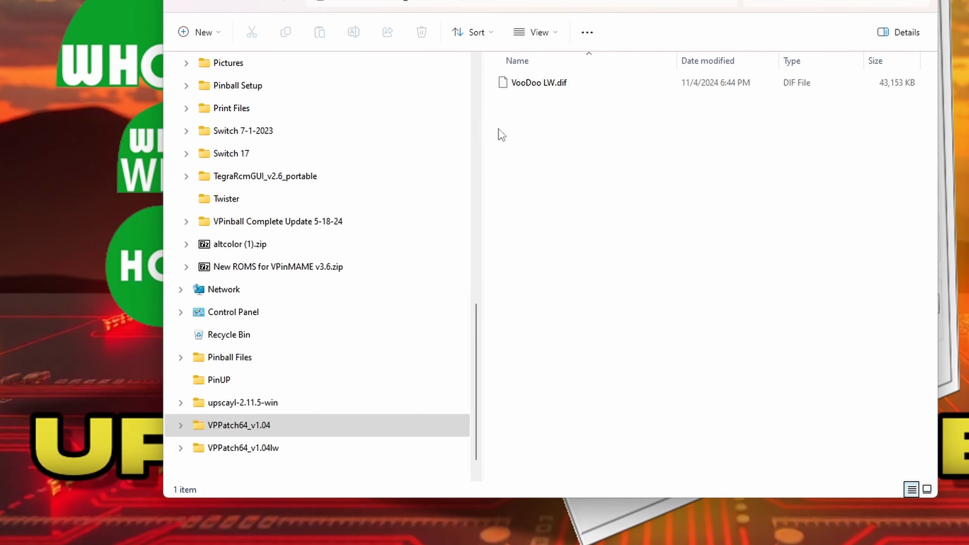
left_click(539, 83)
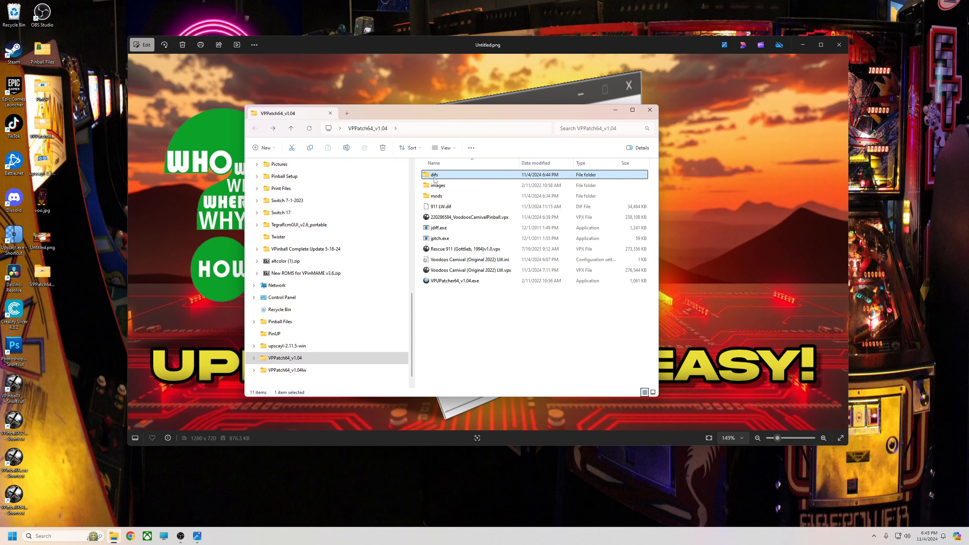
double_click(435, 174)
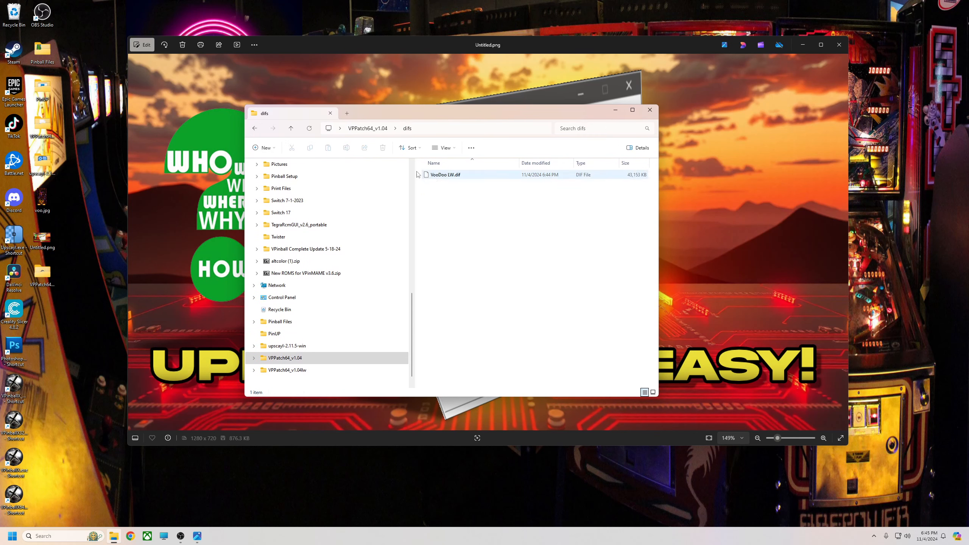
left_click(290, 128)
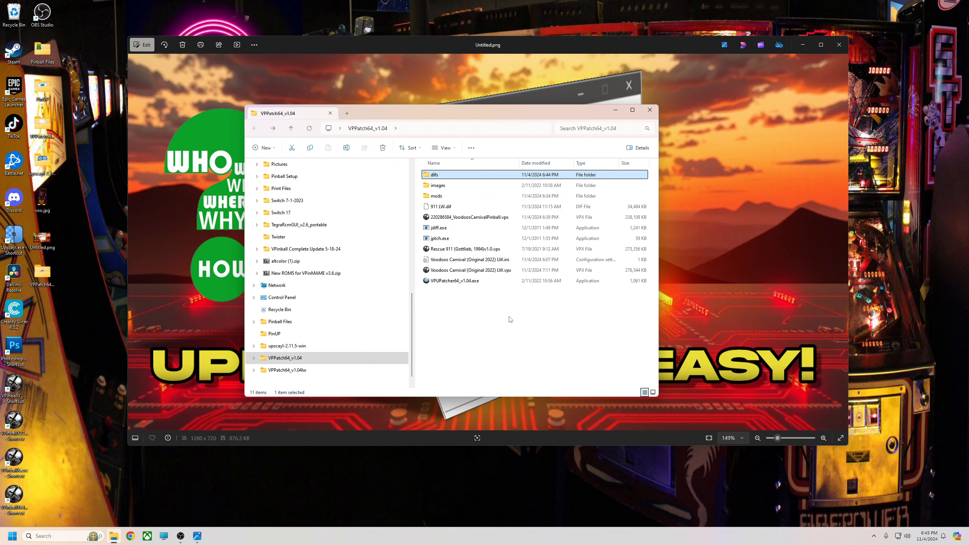